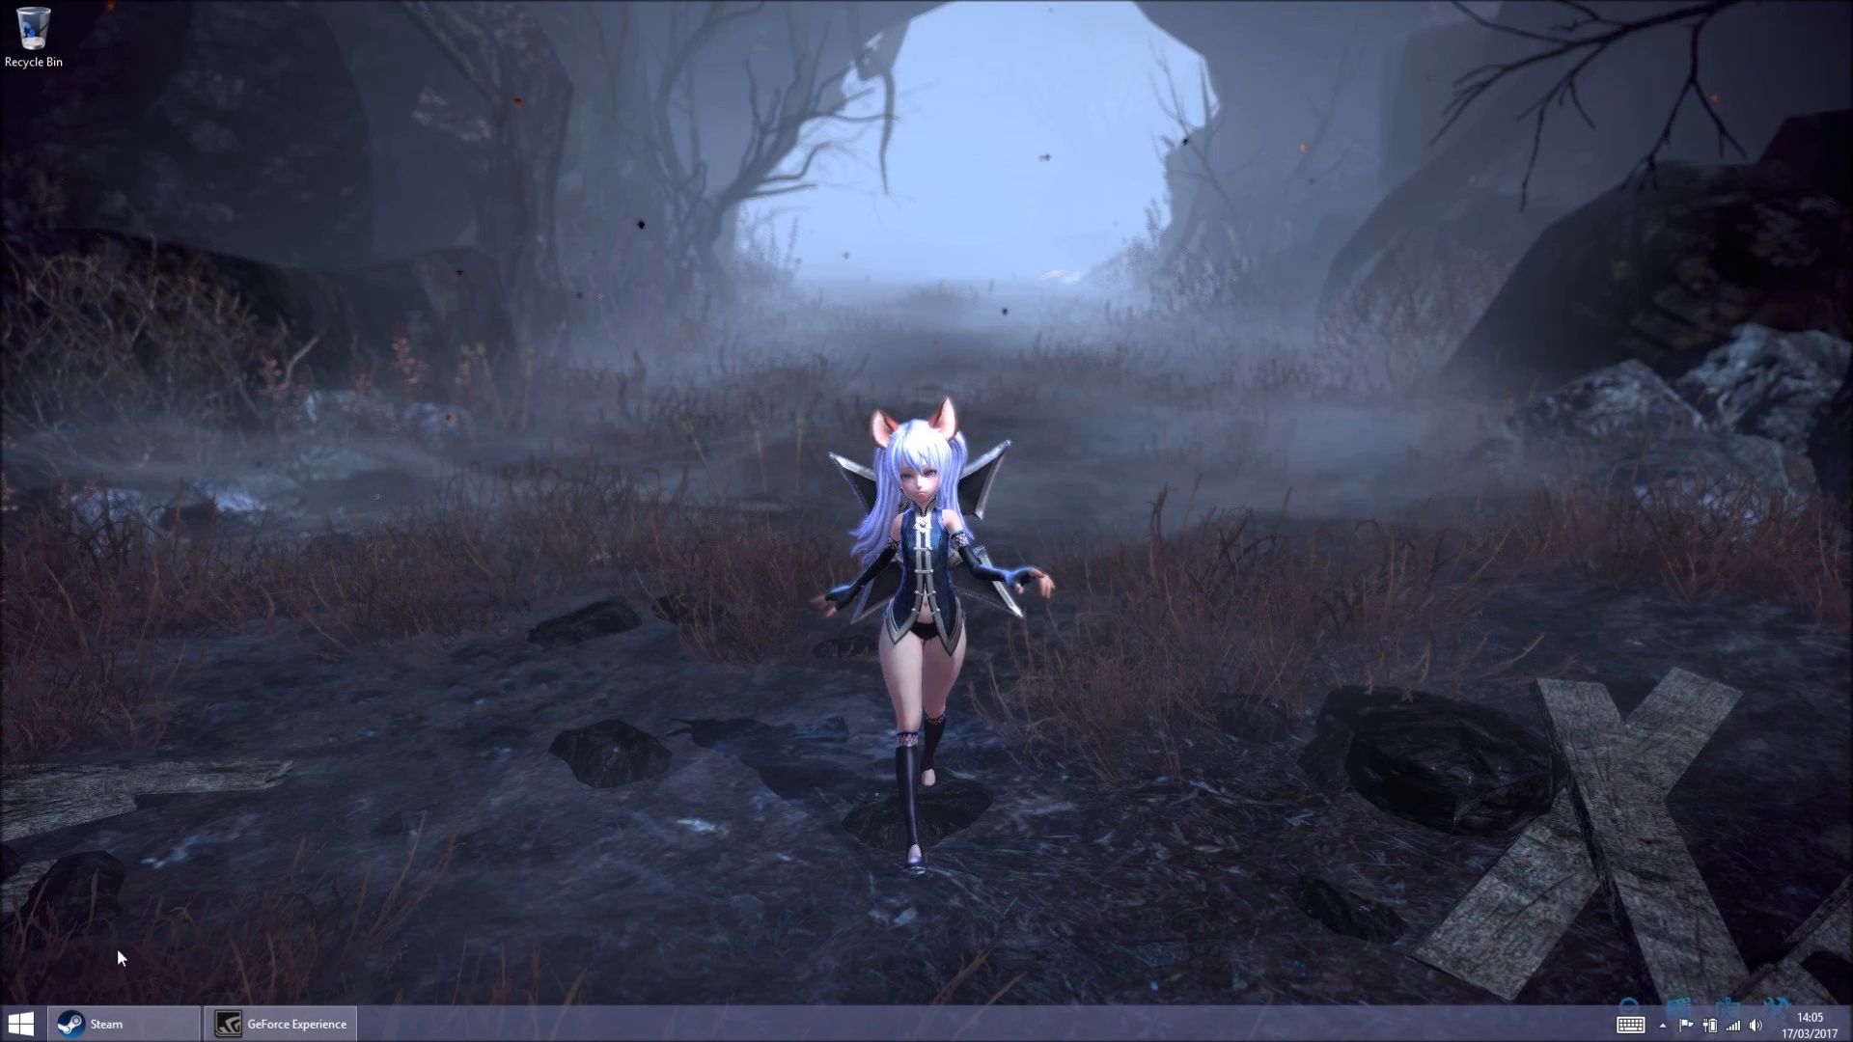
# - Bring Steam forward and show TERA's page in the game library
pyautogui.click(105, 1023)
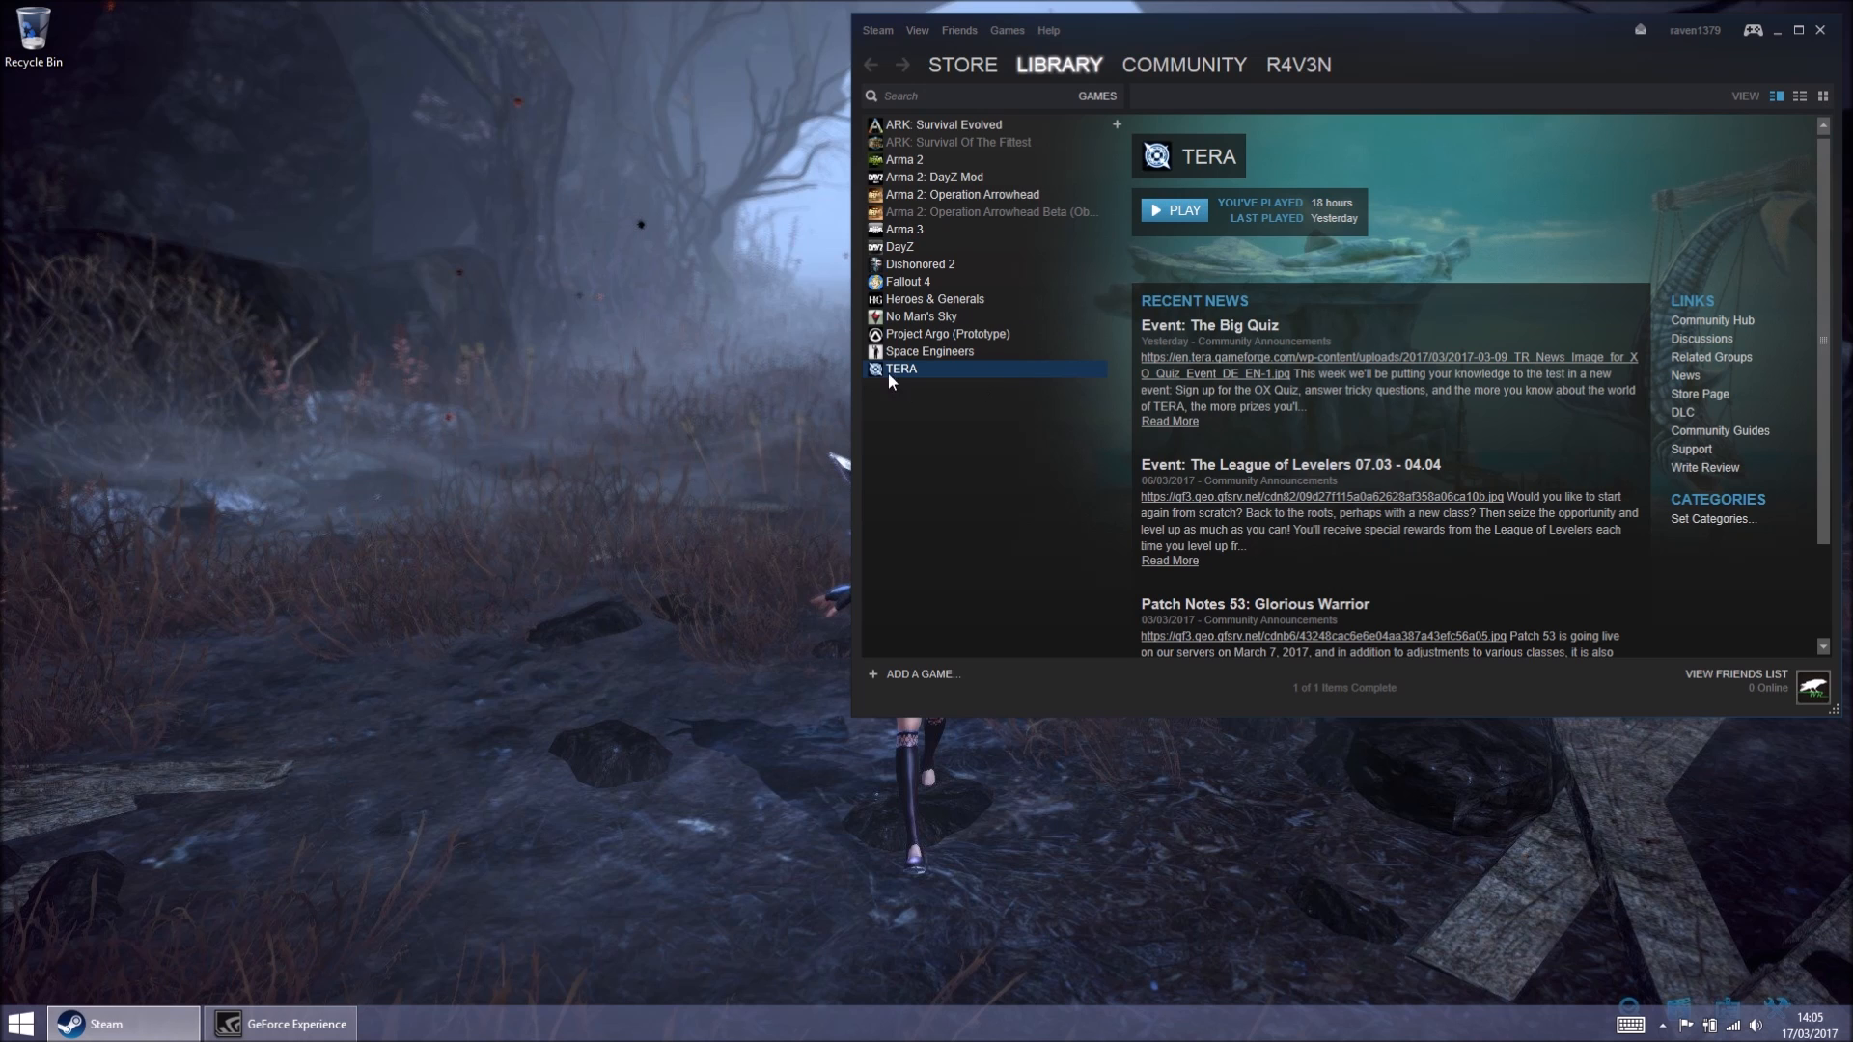
pyautogui.moveTo(997, 376)
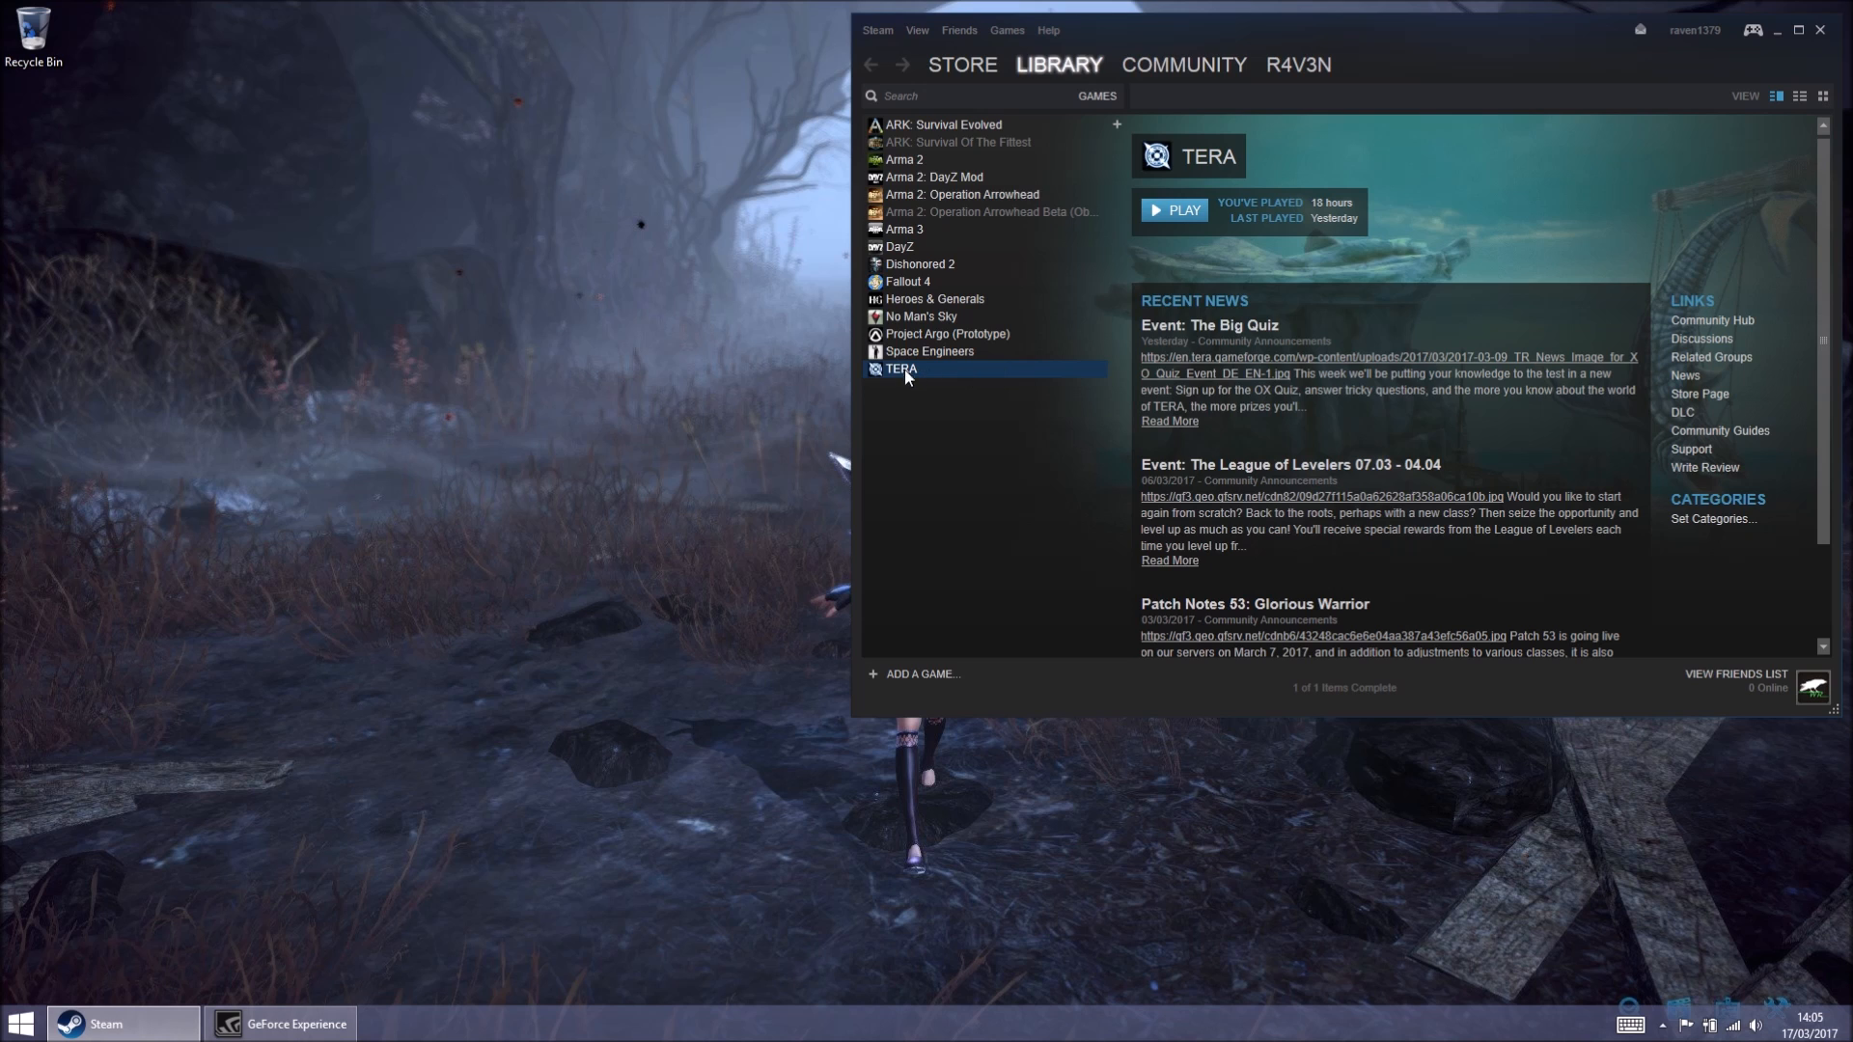
pyautogui.moveTo(303, 517)
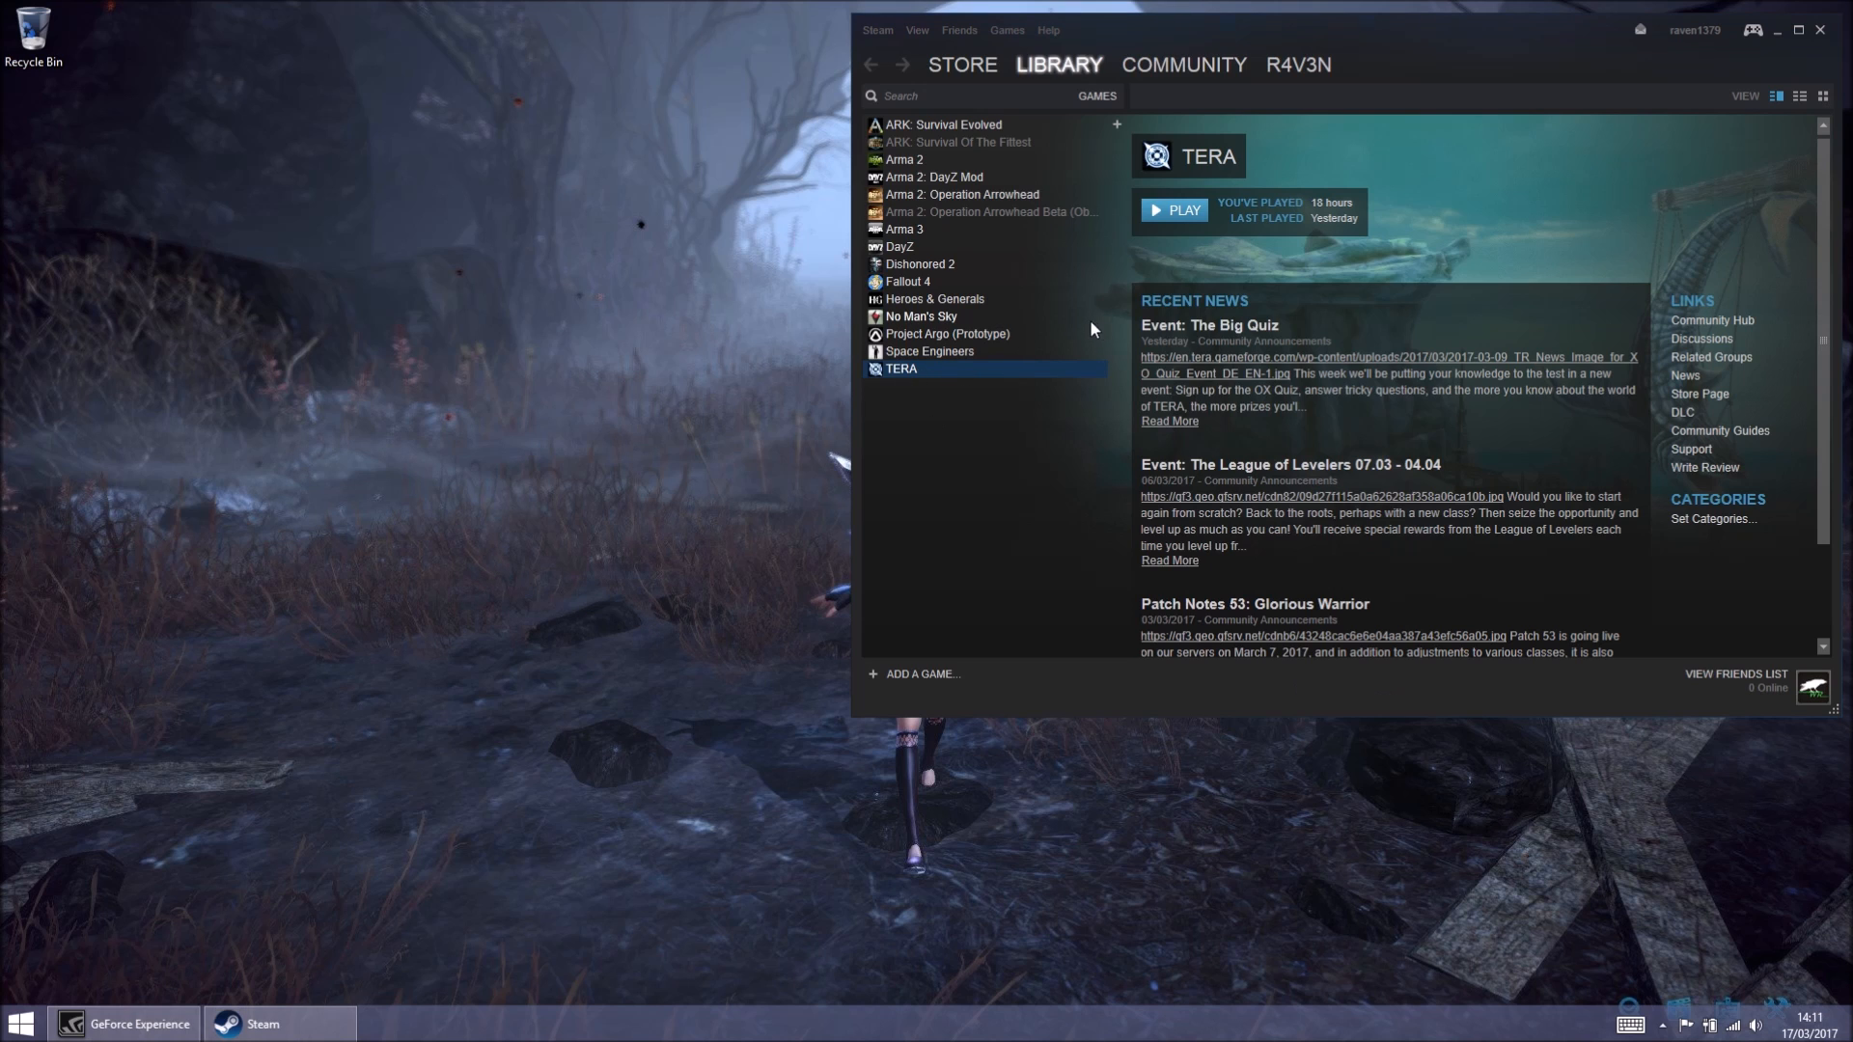
pyautogui.moveTo(889, 56)
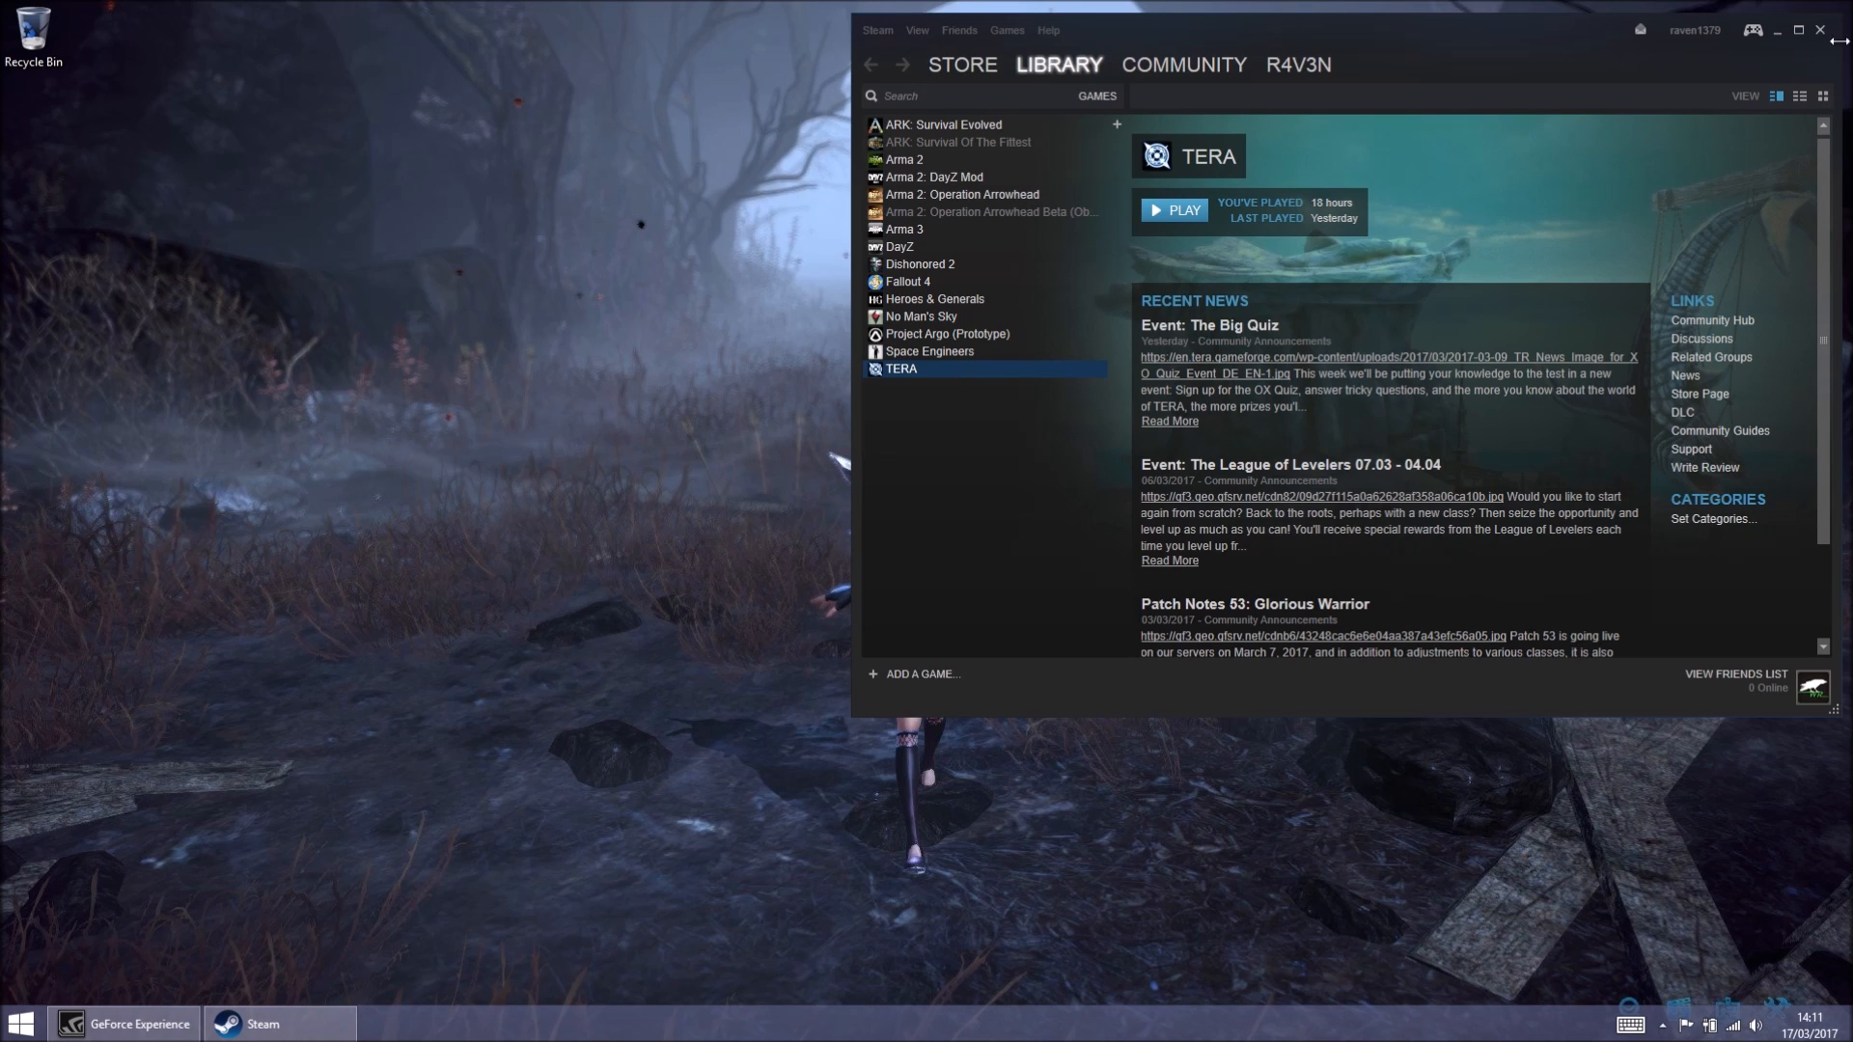
pyautogui.moveTo(1510, 216)
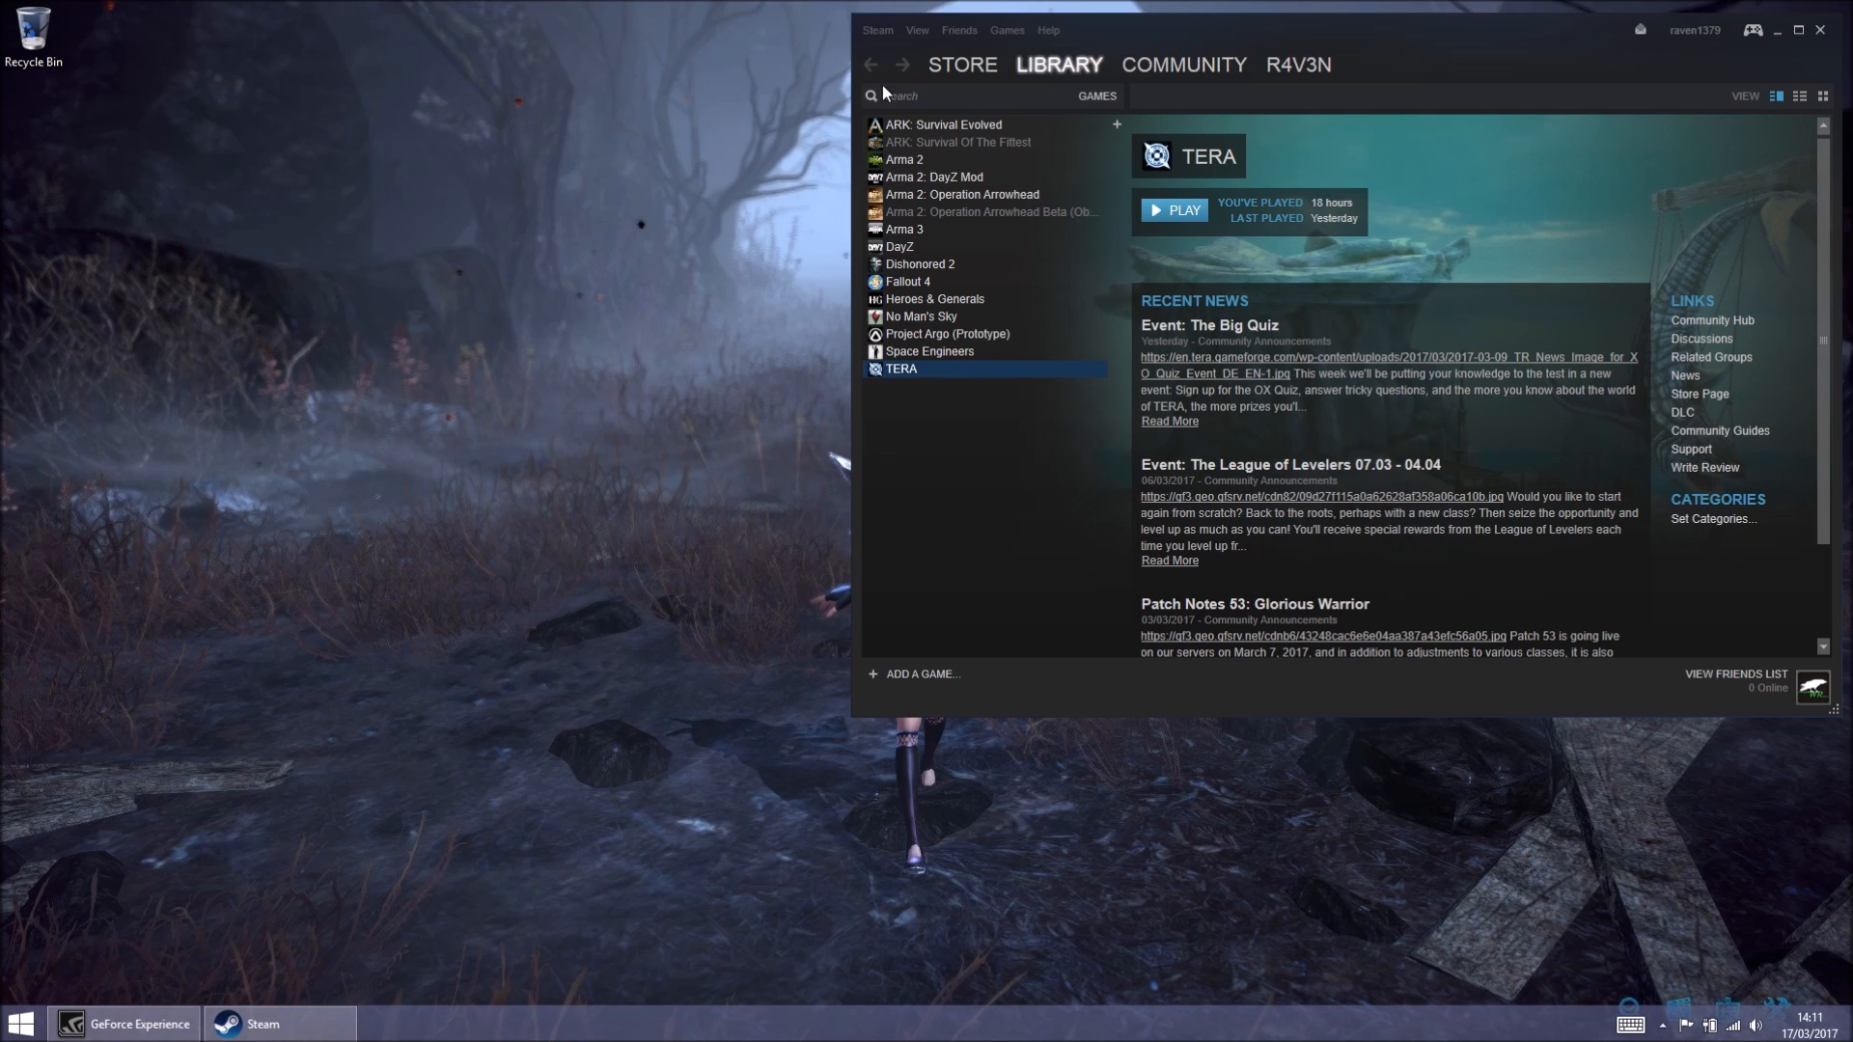
pyautogui.click(877, 29)
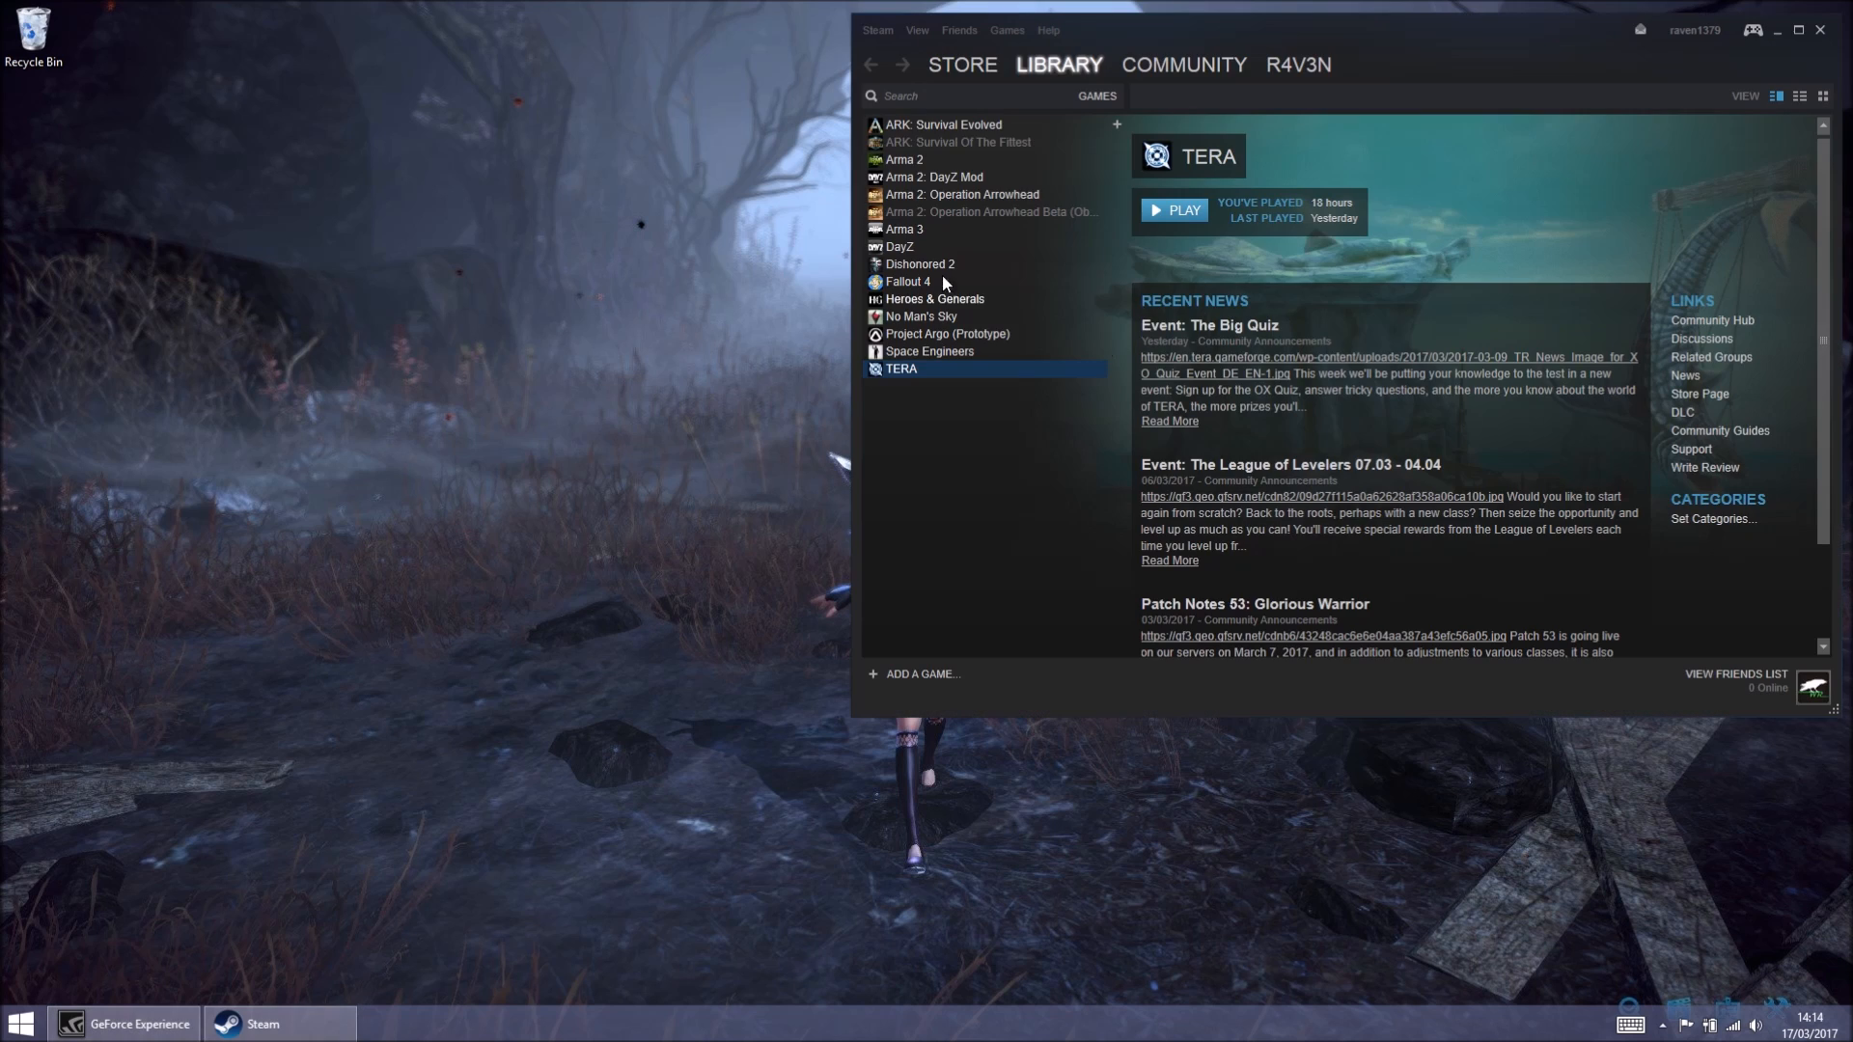
pyautogui.moveTo(905, 378)
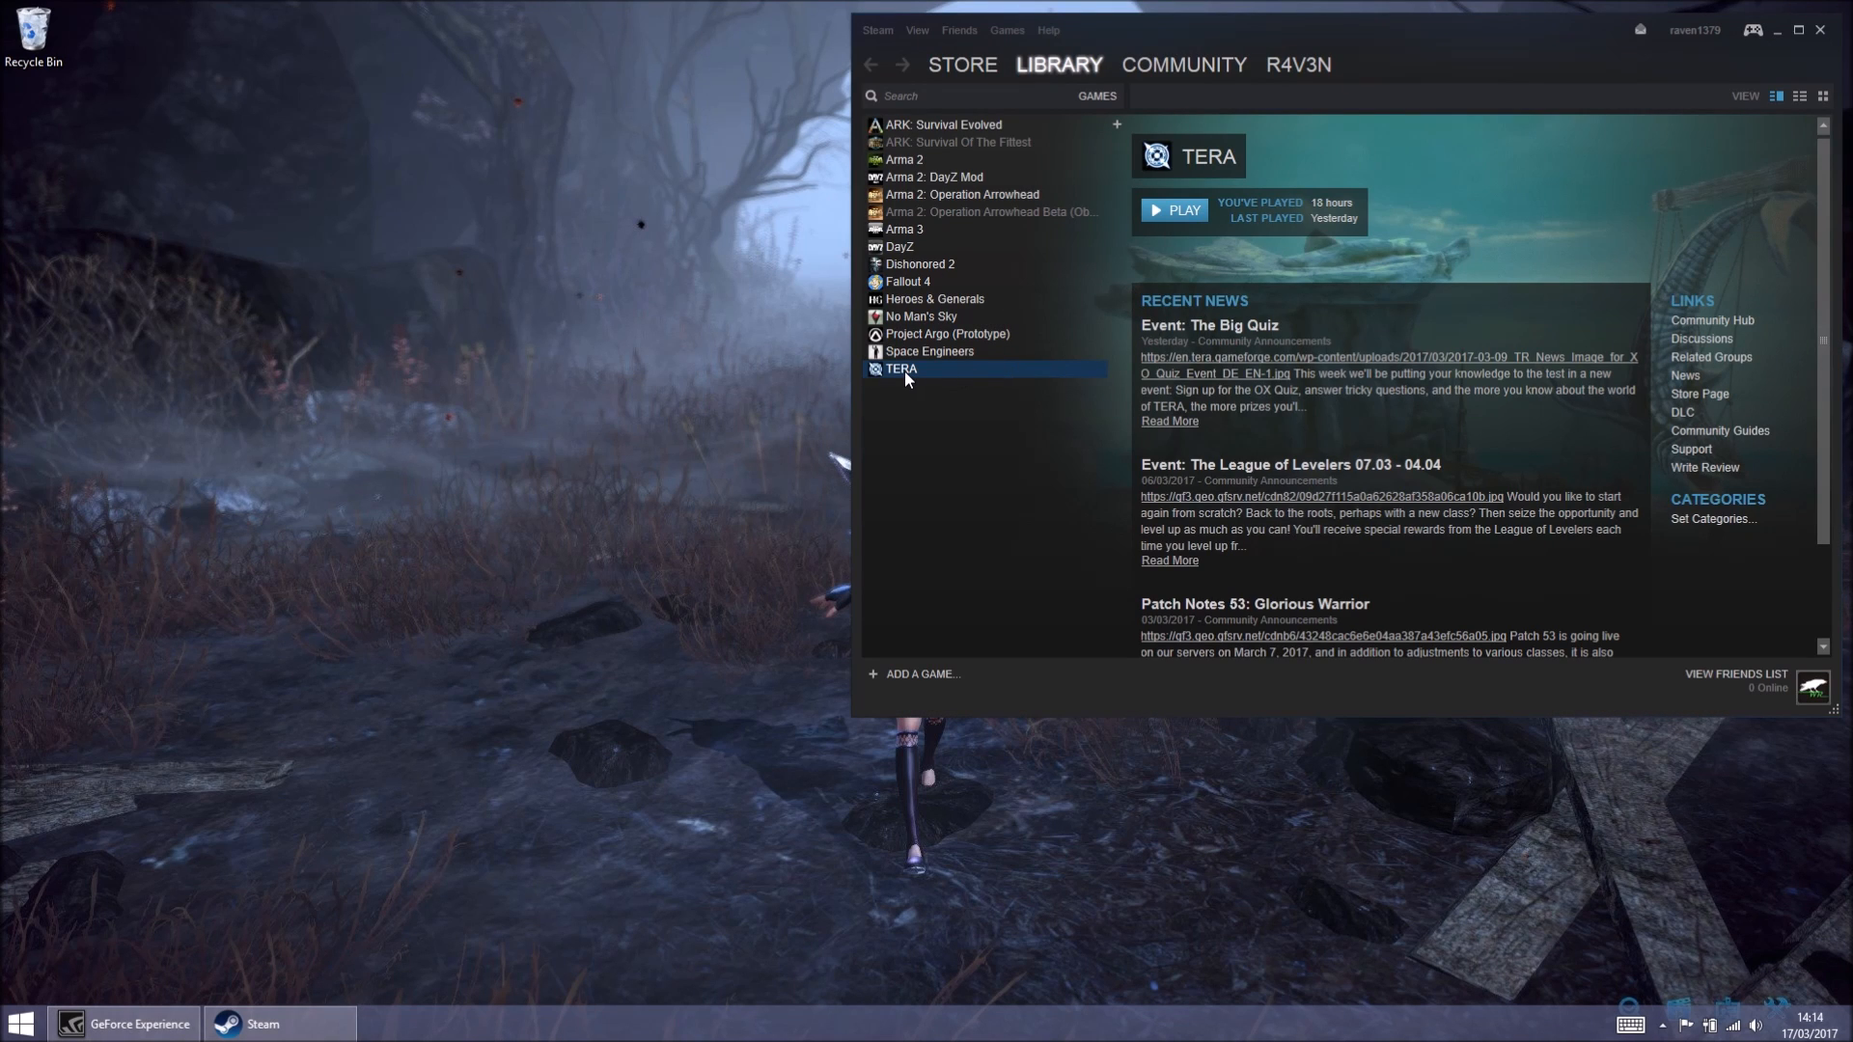
# - Browse TERA's local files from its Steam Properties, Local Files tab
pyautogui.rightClick(901, 368)
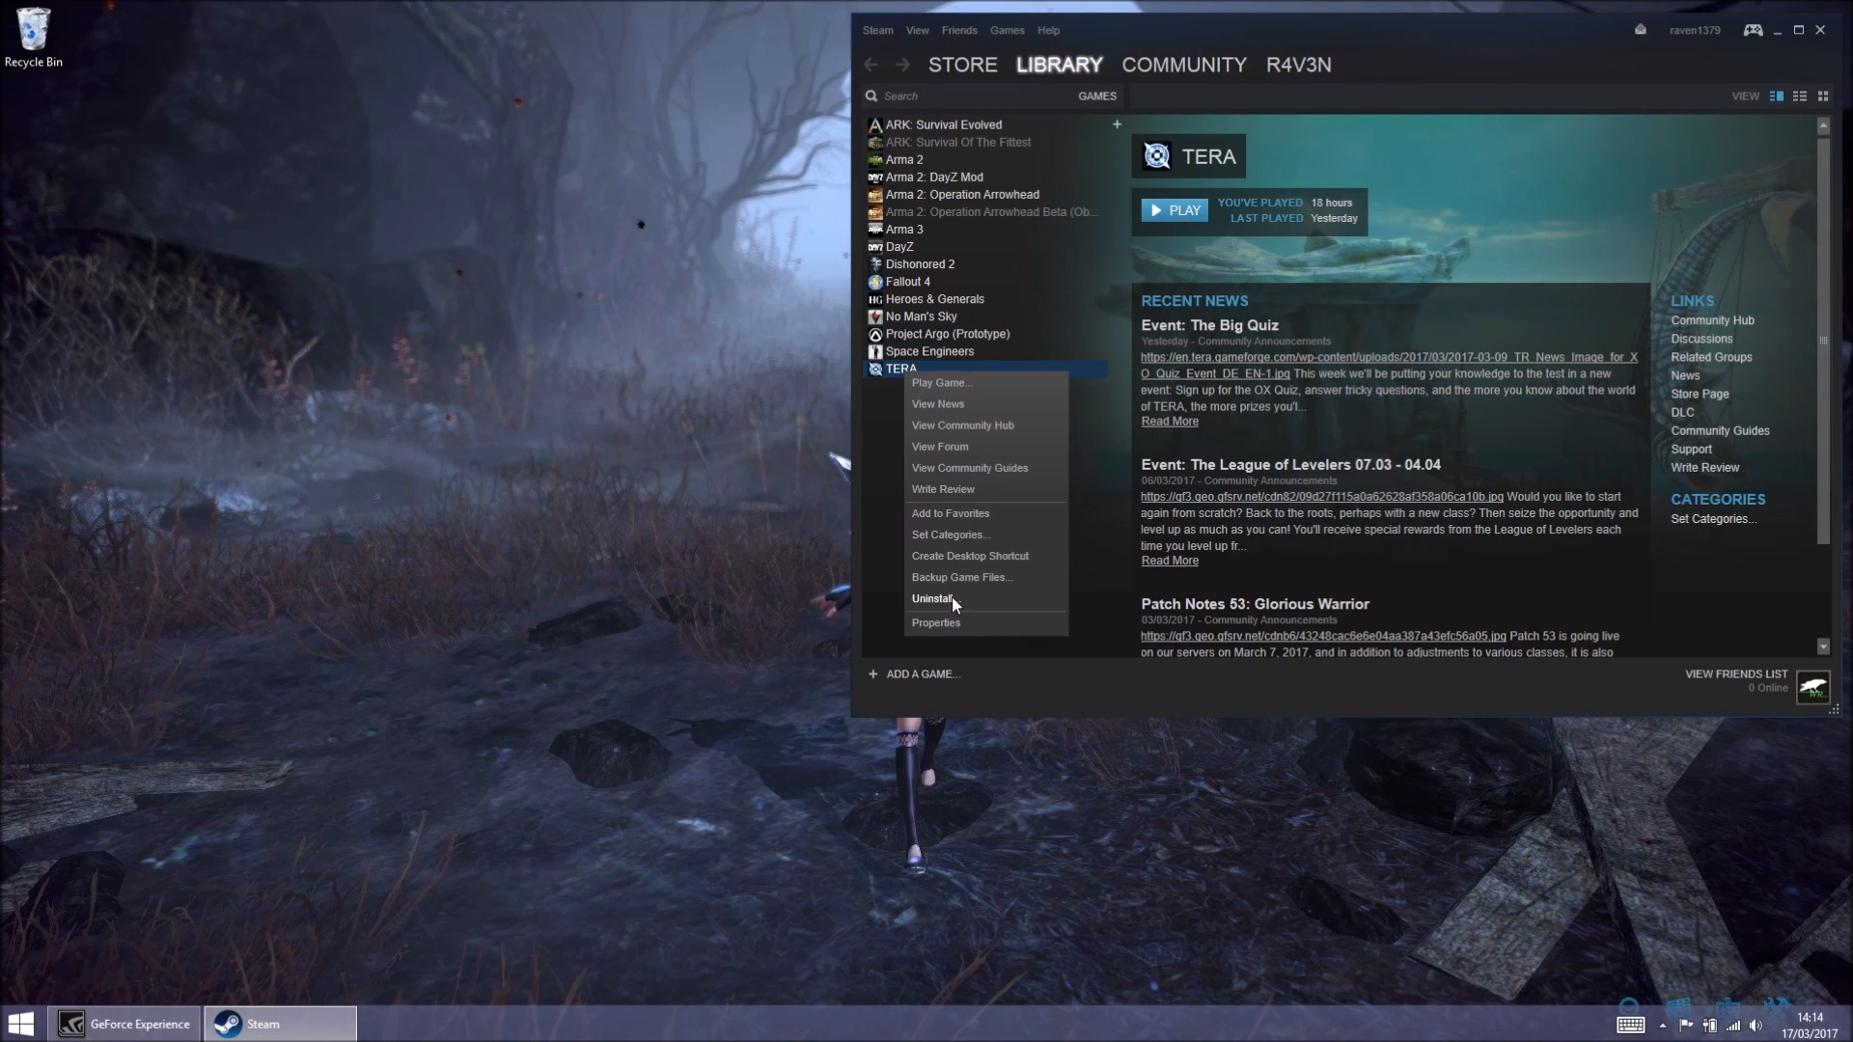
pyautogui.moveTo(958, 630)
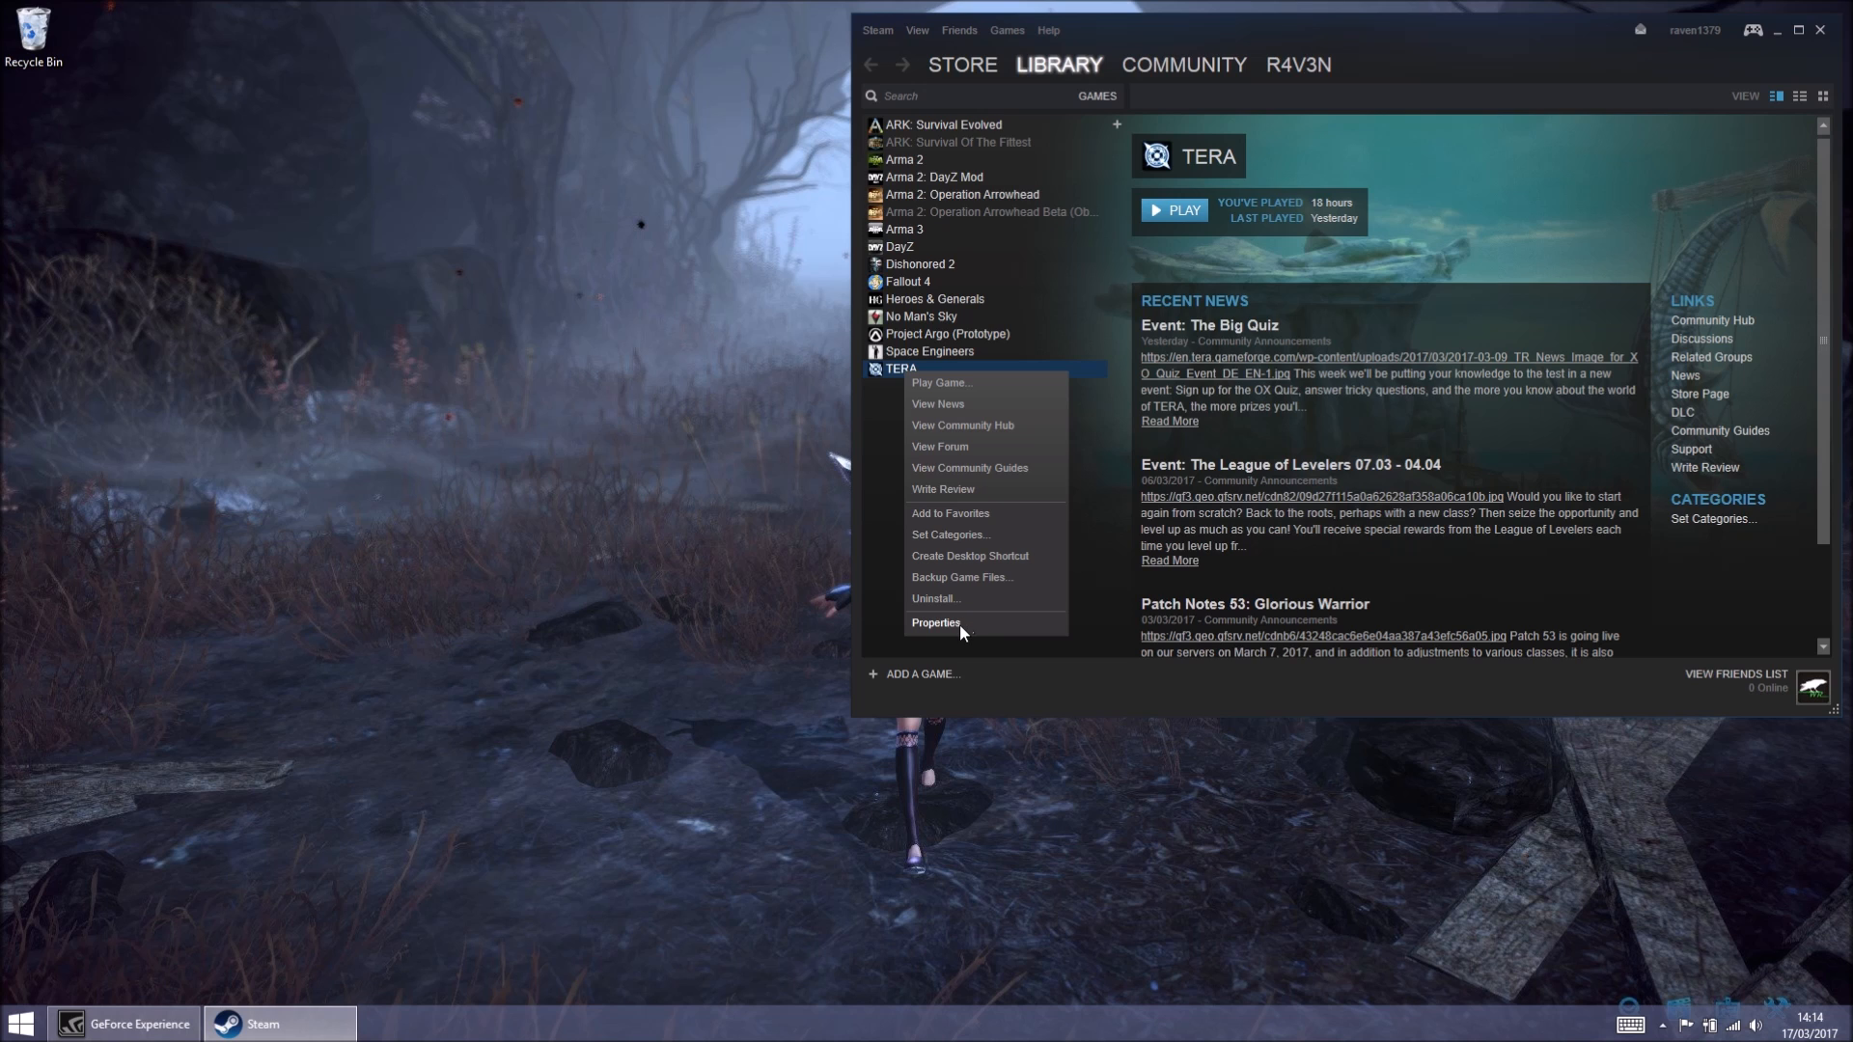
pyautogui.click(936, 622)
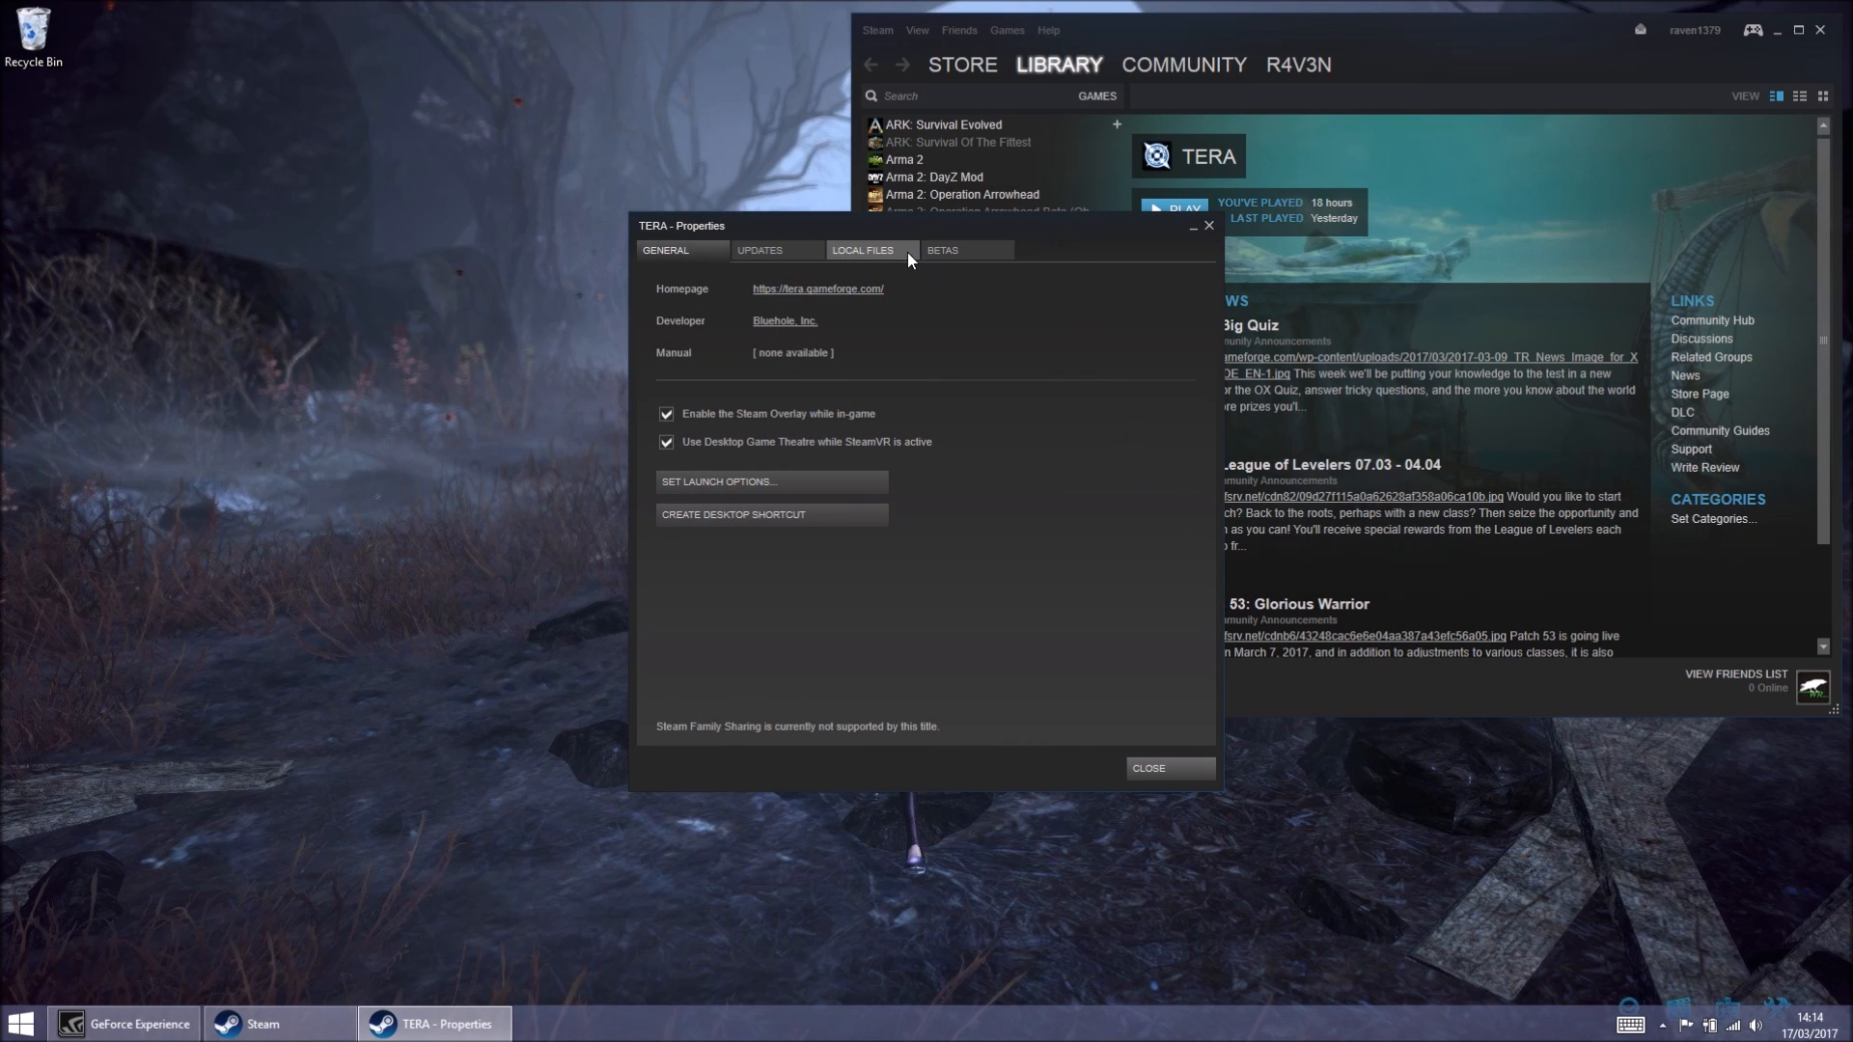
pyautogui.moveTo(860, 261)
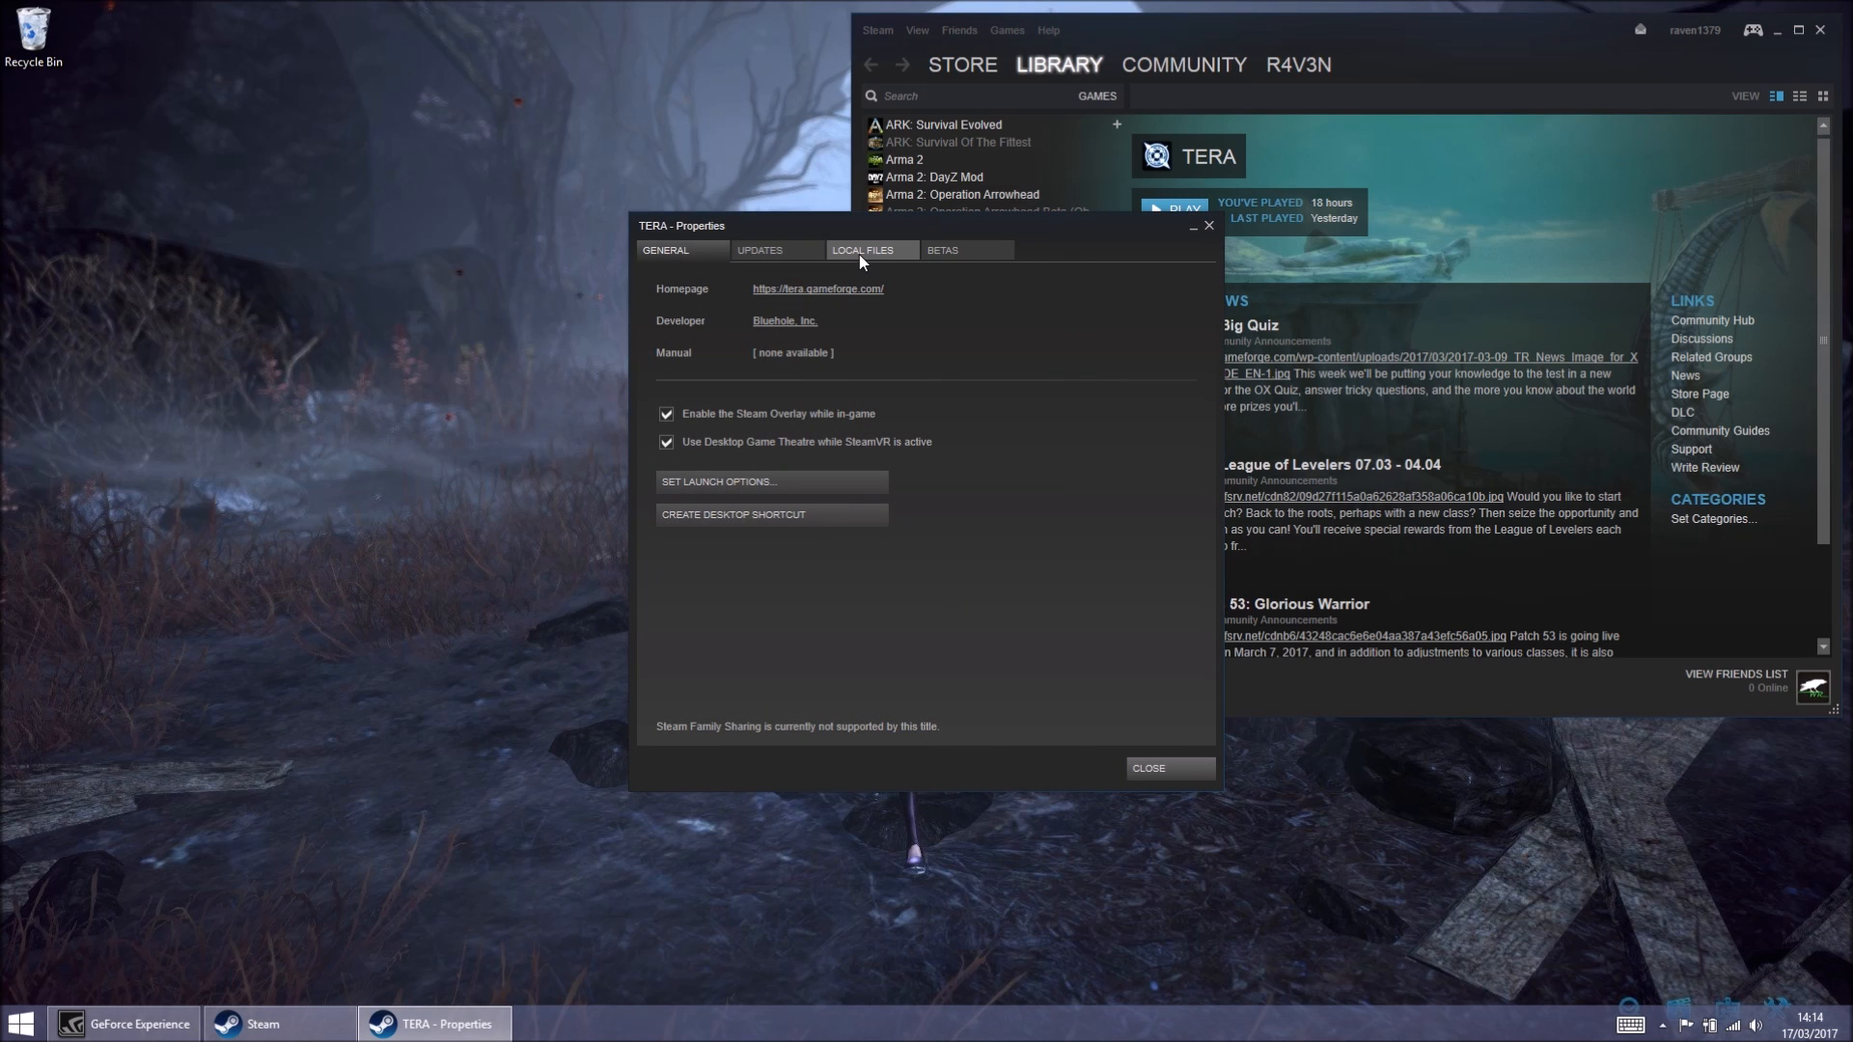
pyautogui.click(870, 249)
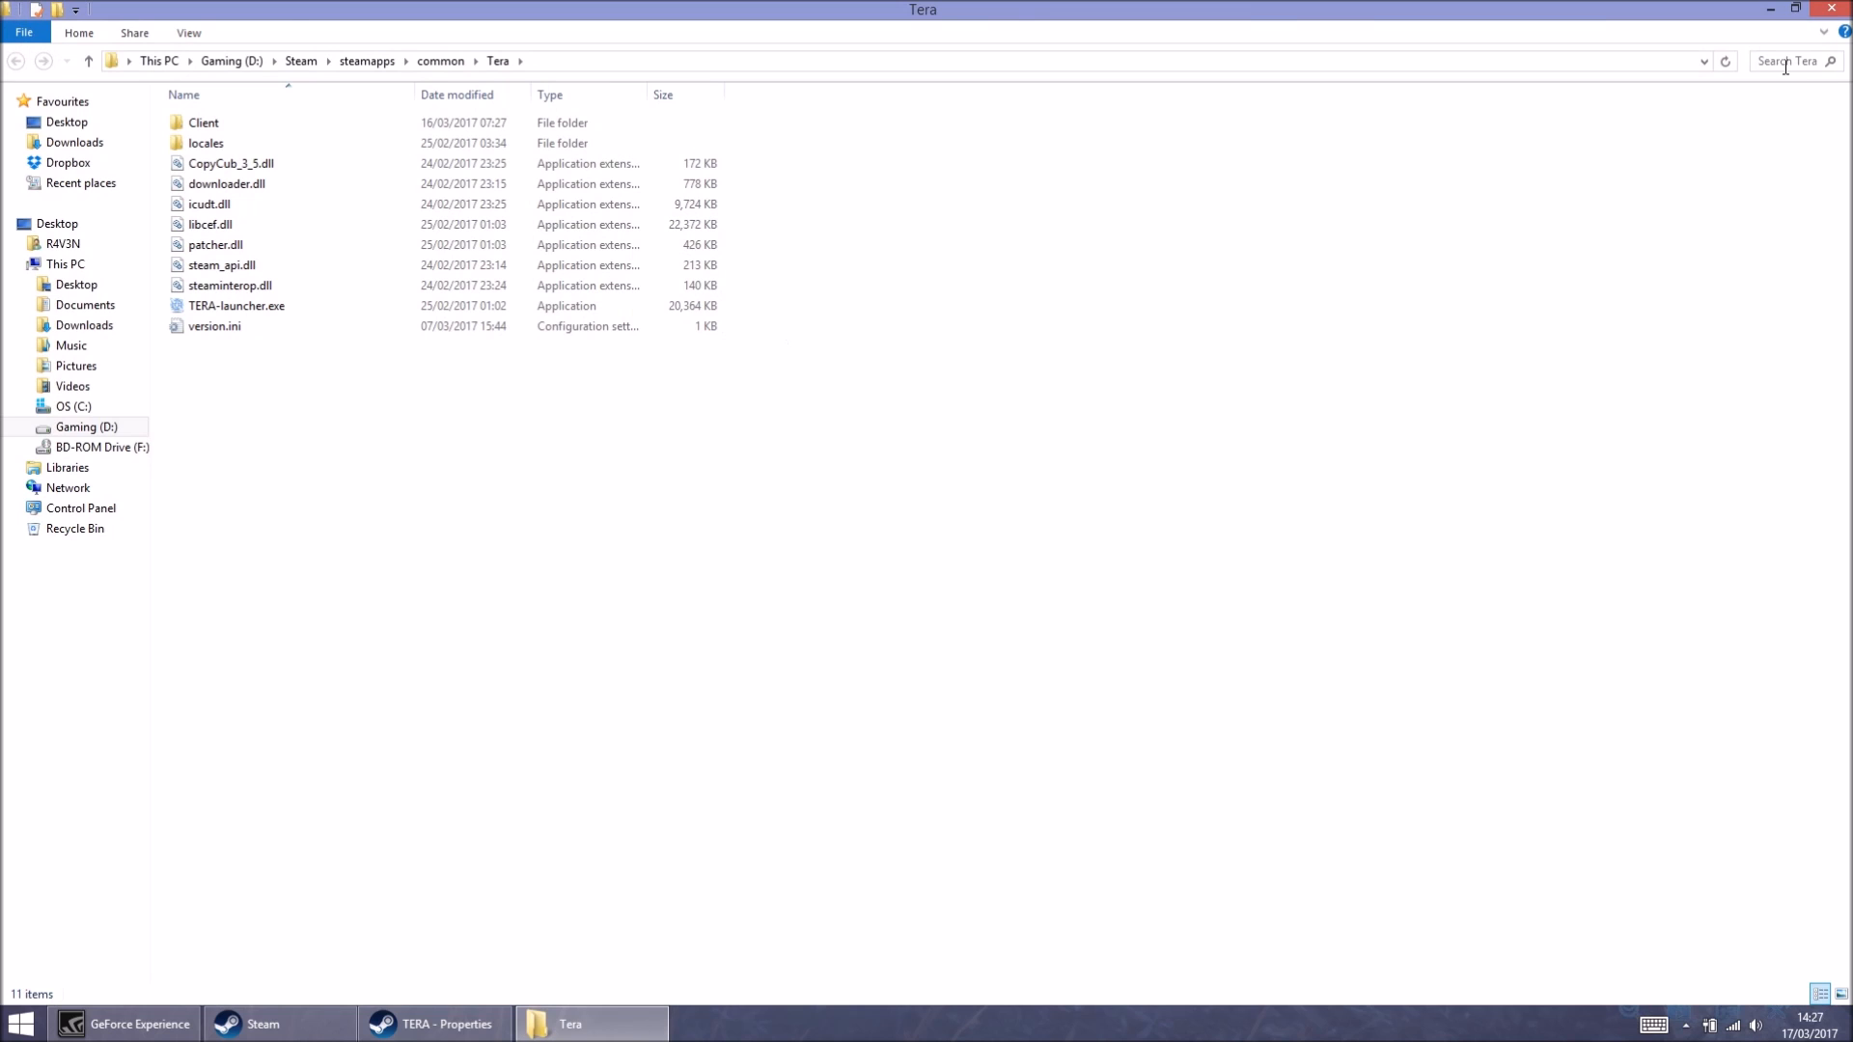
# - Search the Tera folder for *.version and bring up options for pgc_v2.version
pyautogui.click(1784, 60)
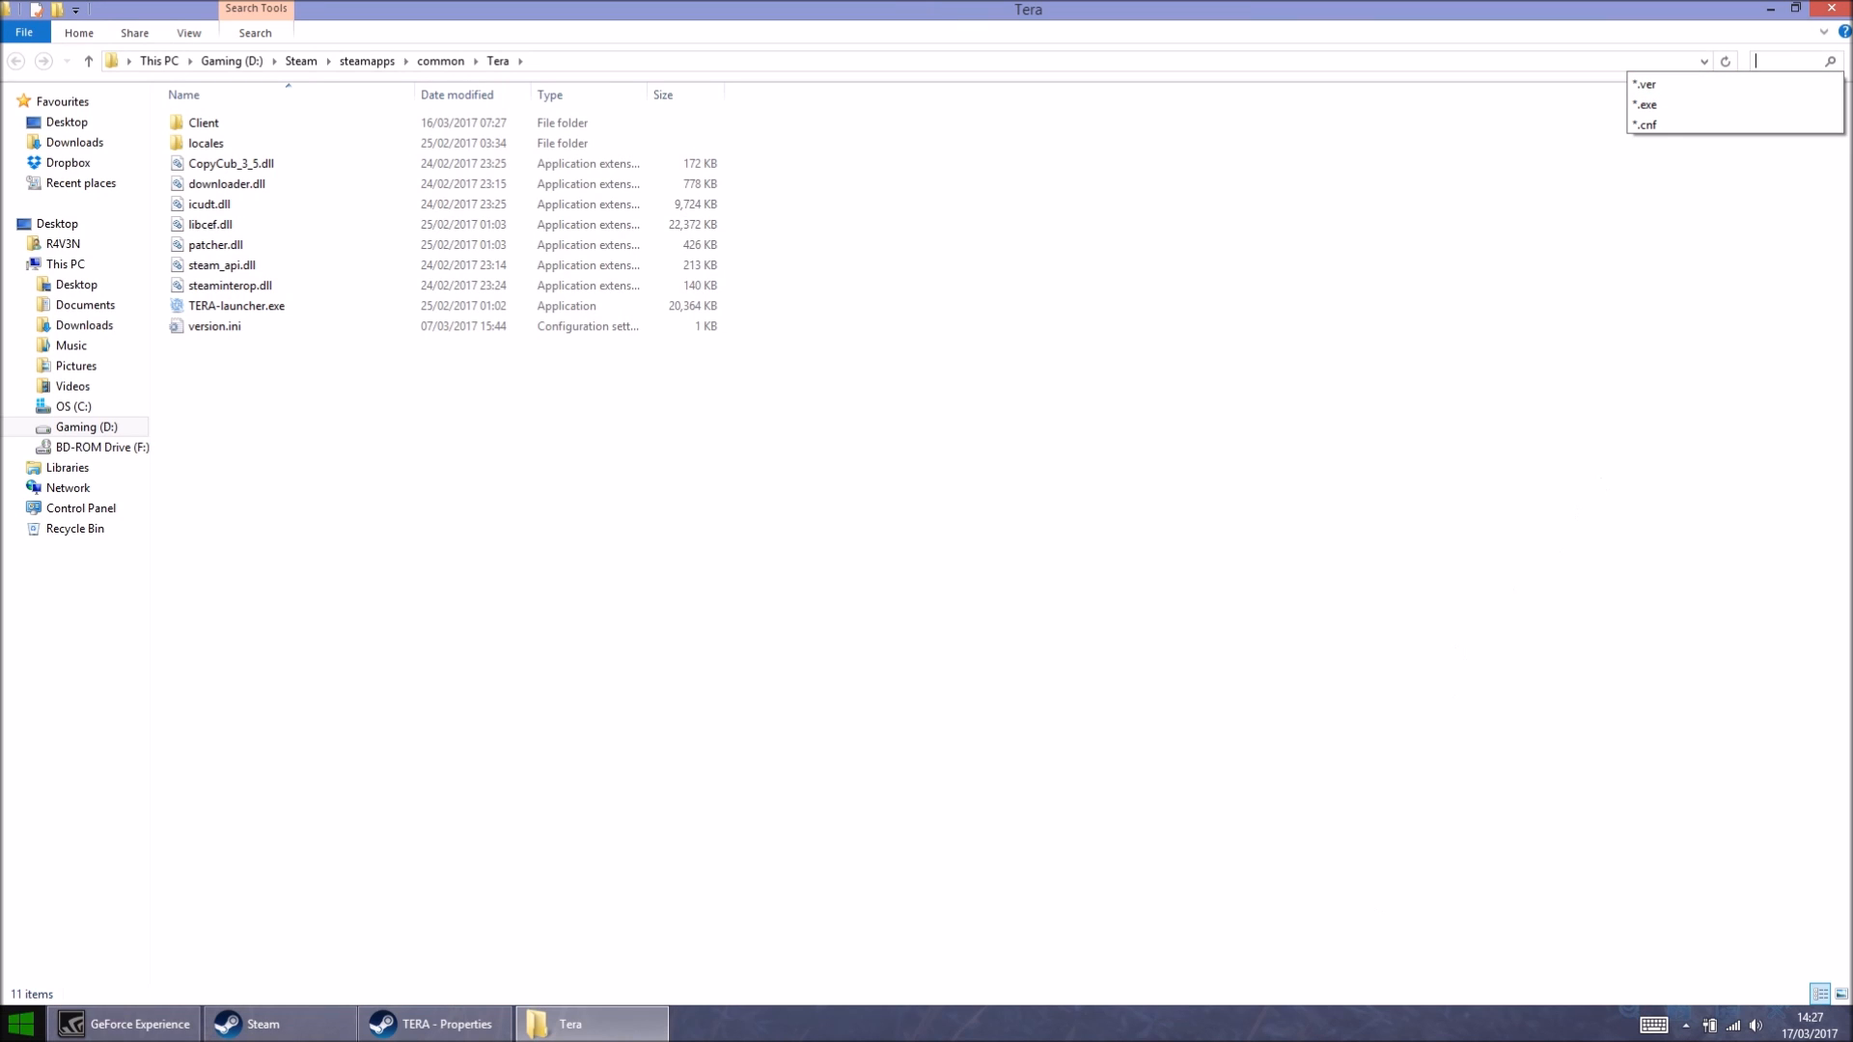
pyautogui.write('*')
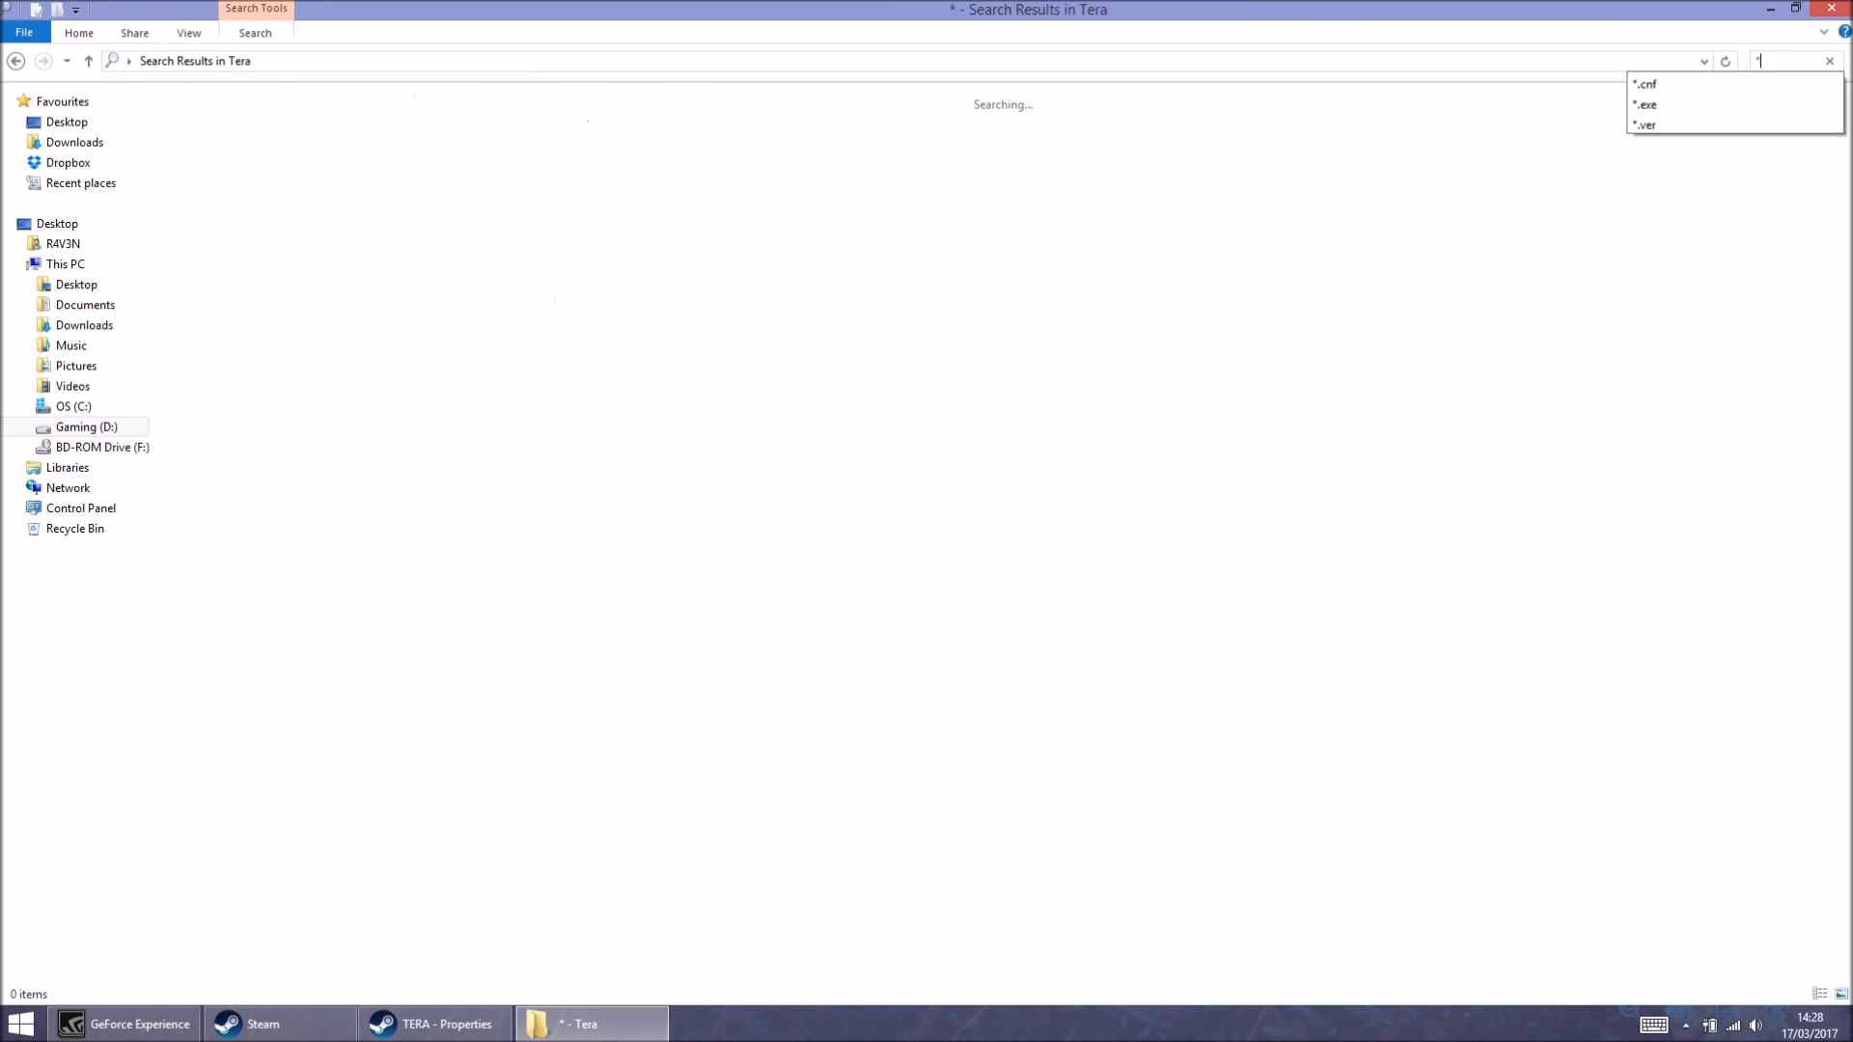
pyautogui.write('.version')
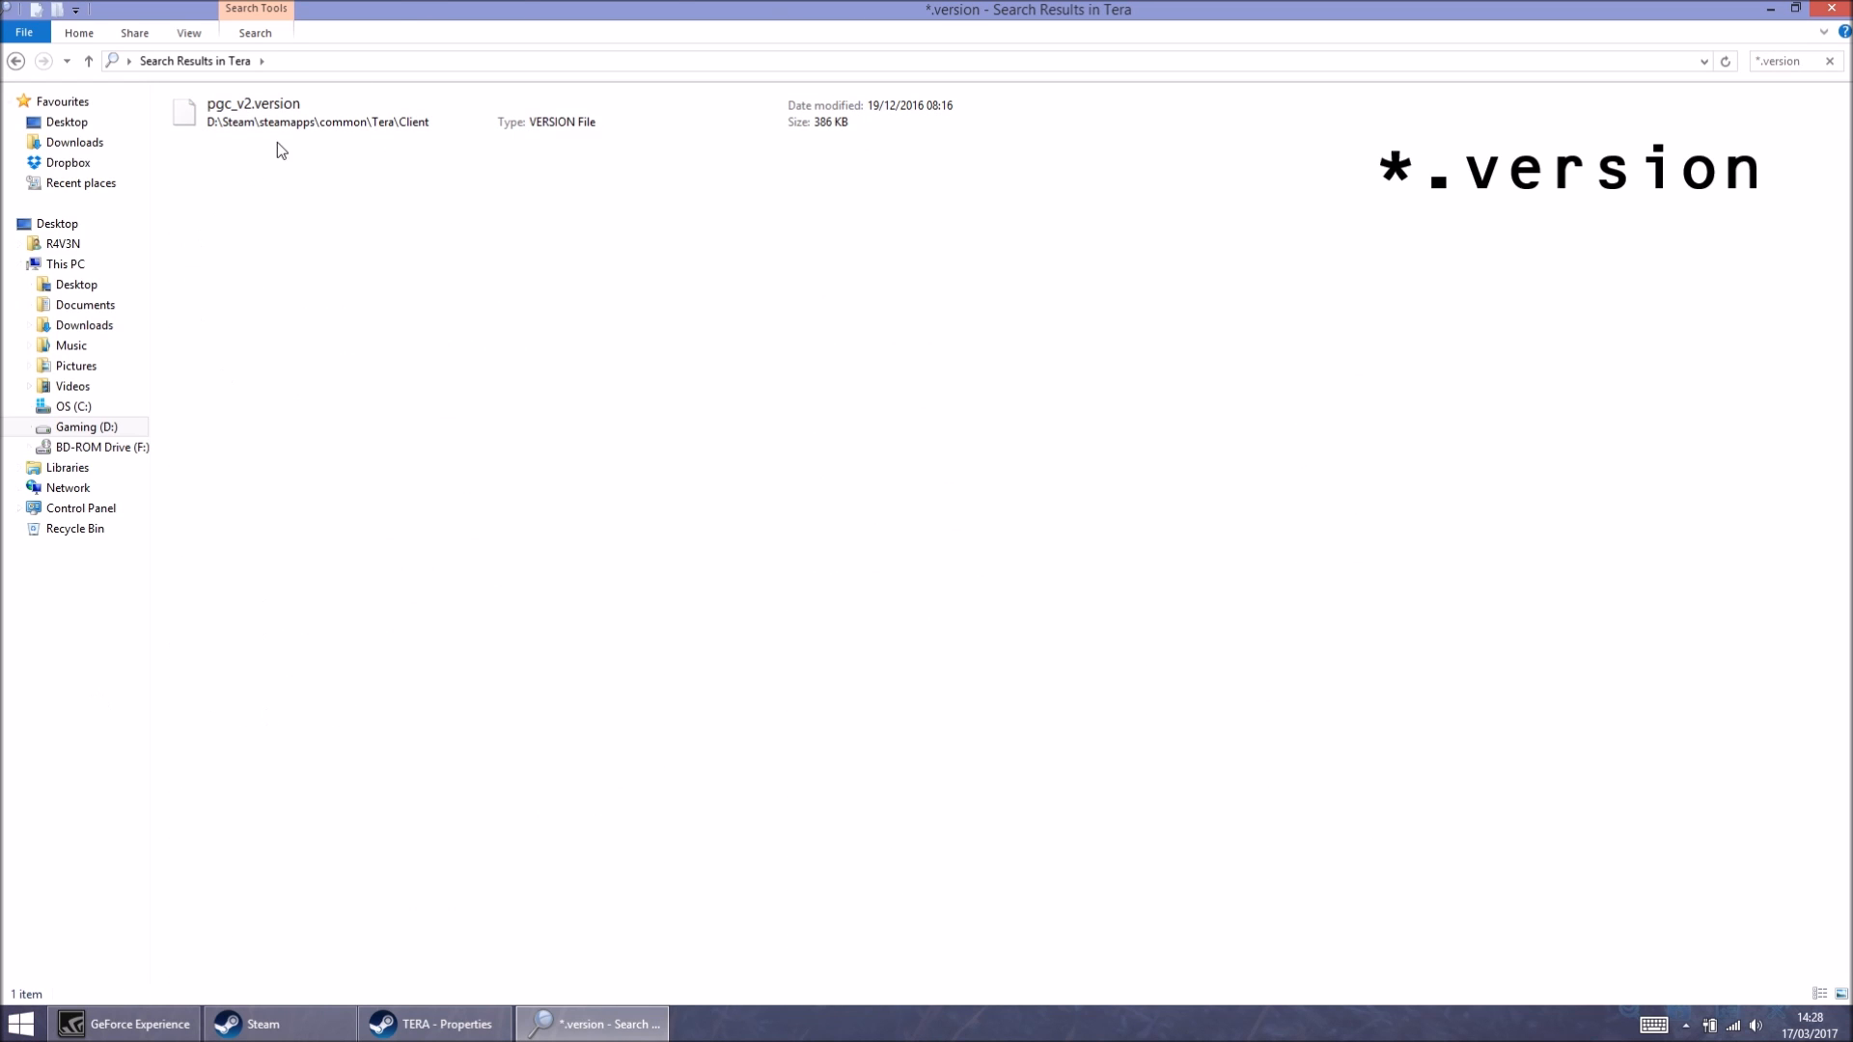
pyautogui.rightClick(317, 117)
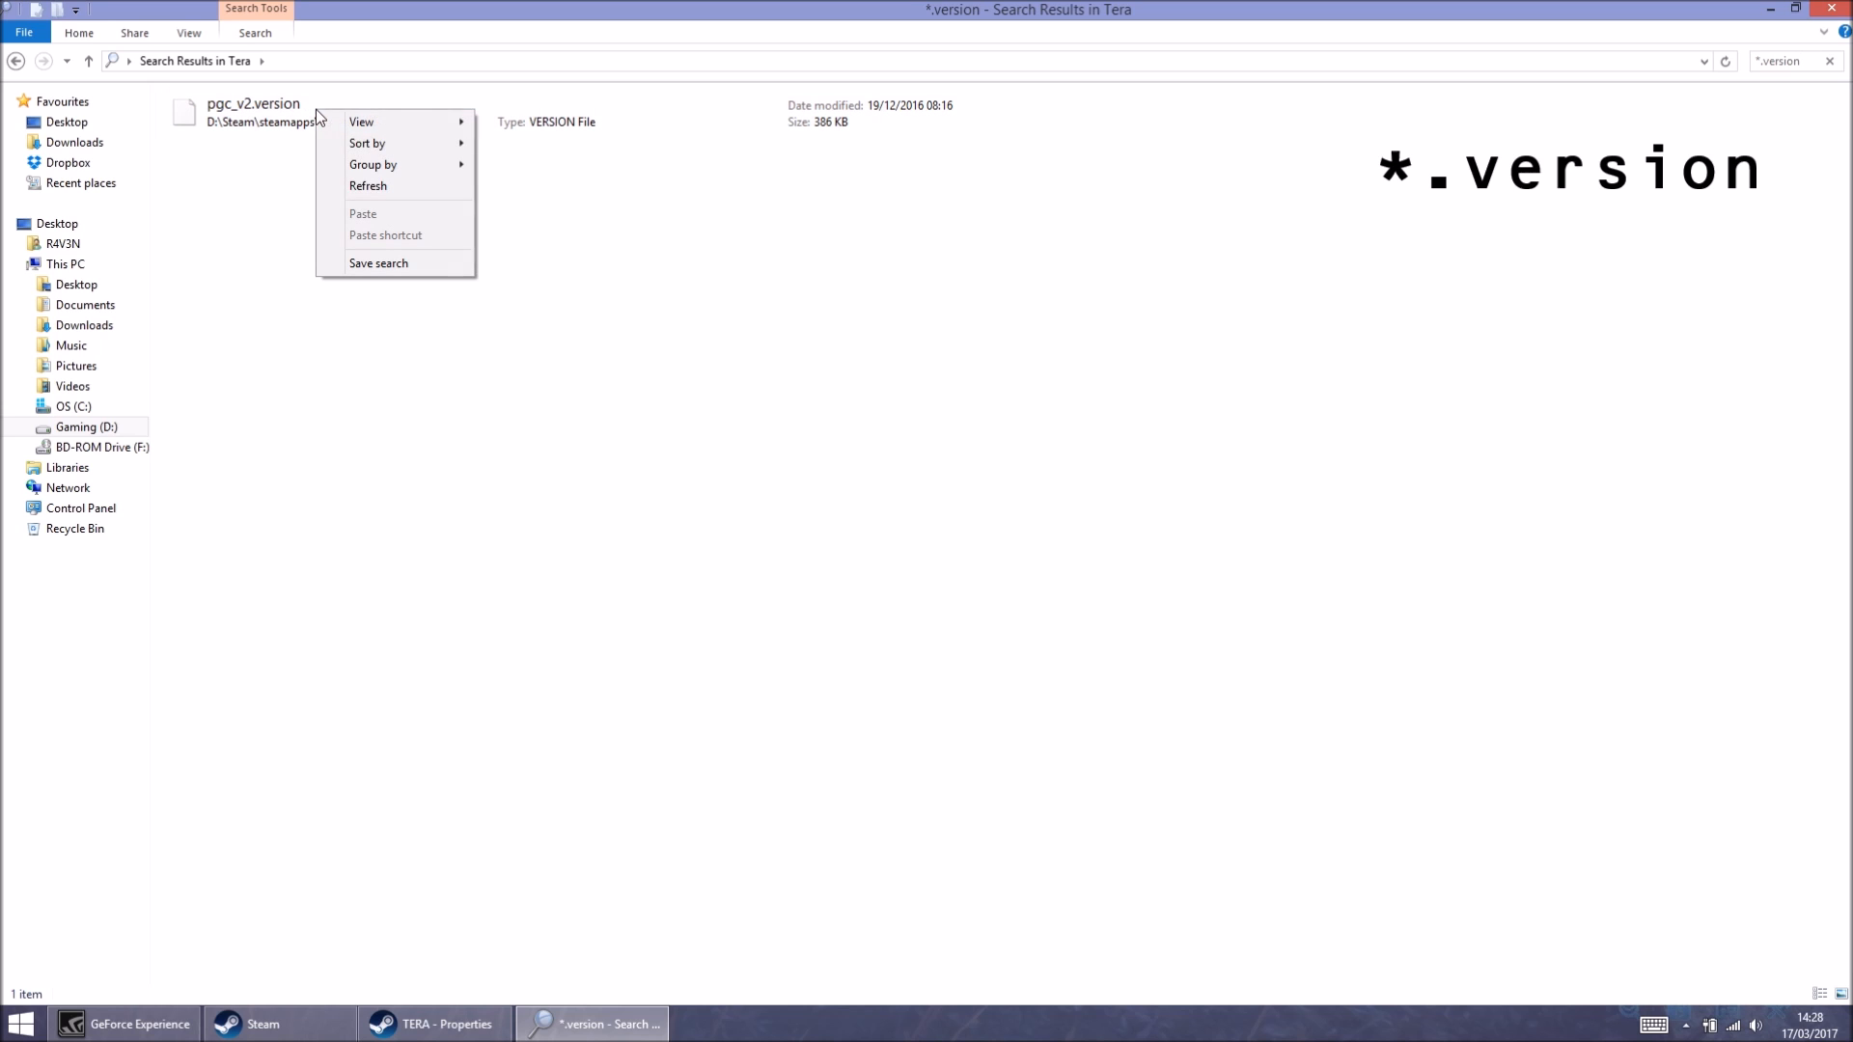
pyautogui.rightClick(253, 111)
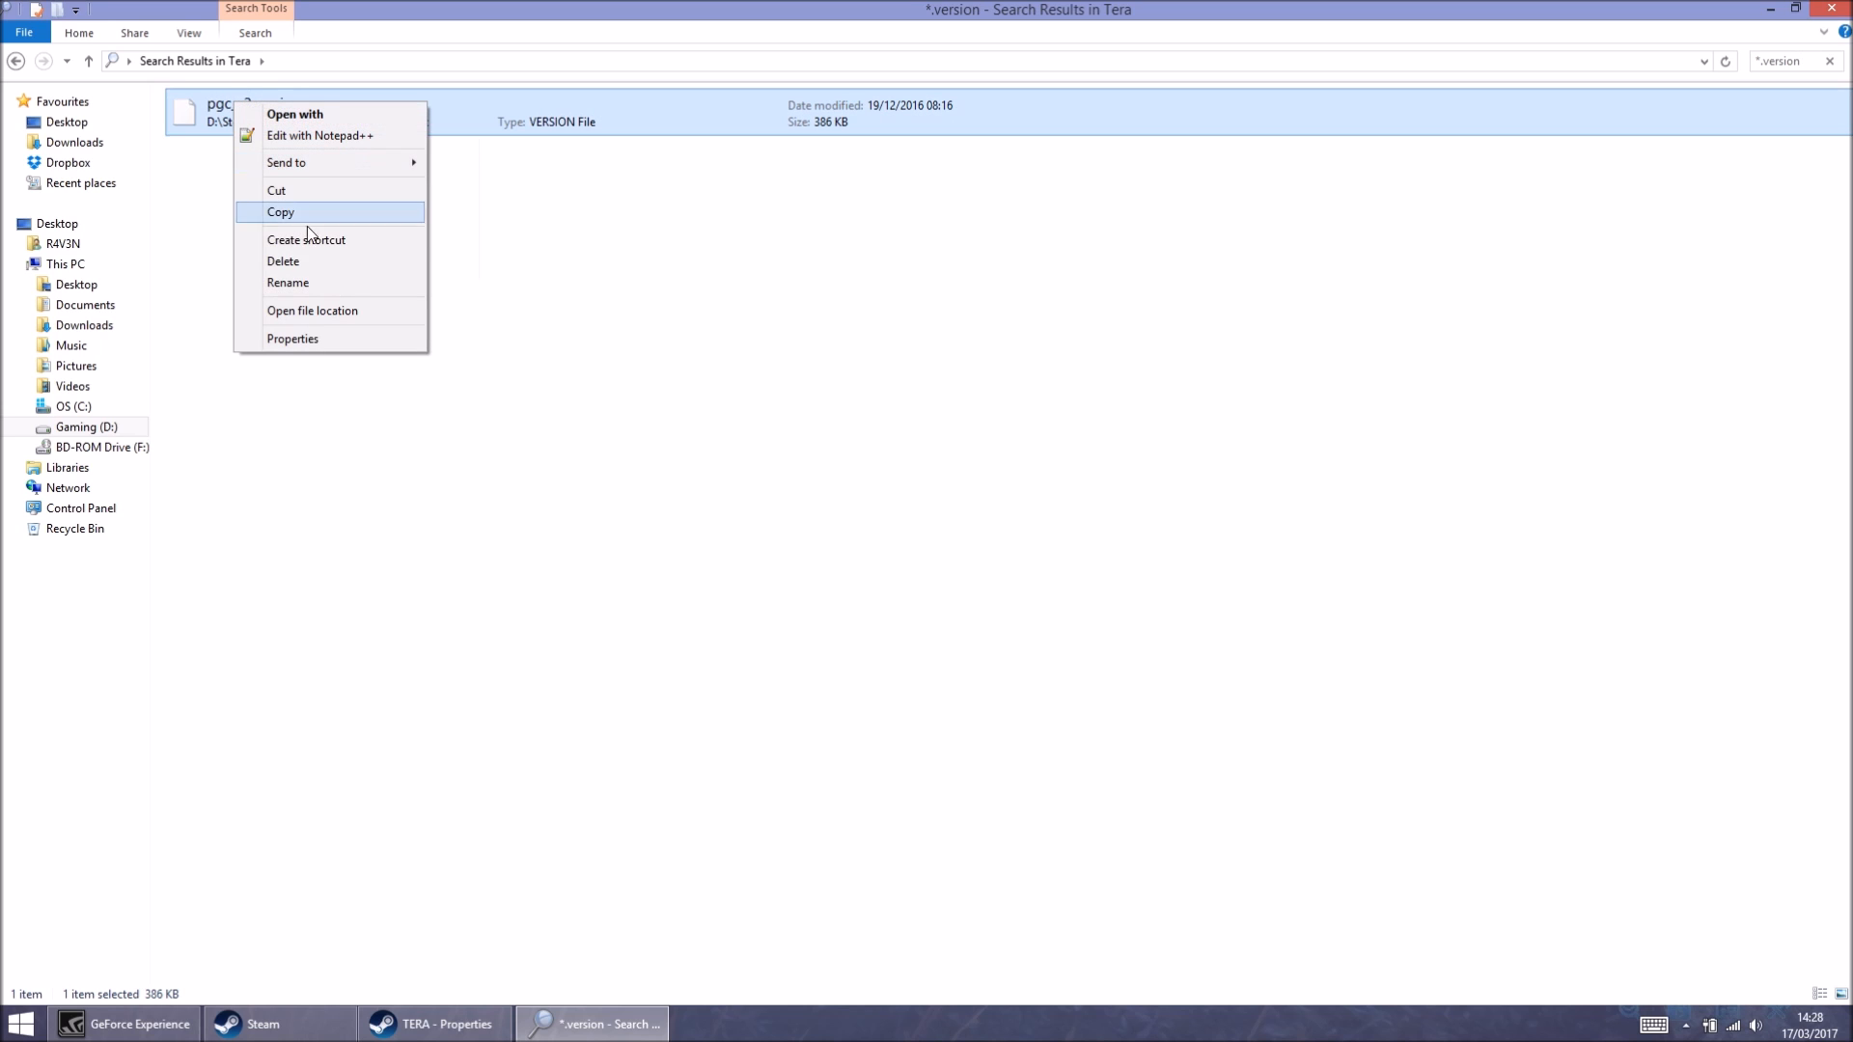
pyautogui.moveTo(312, 264)
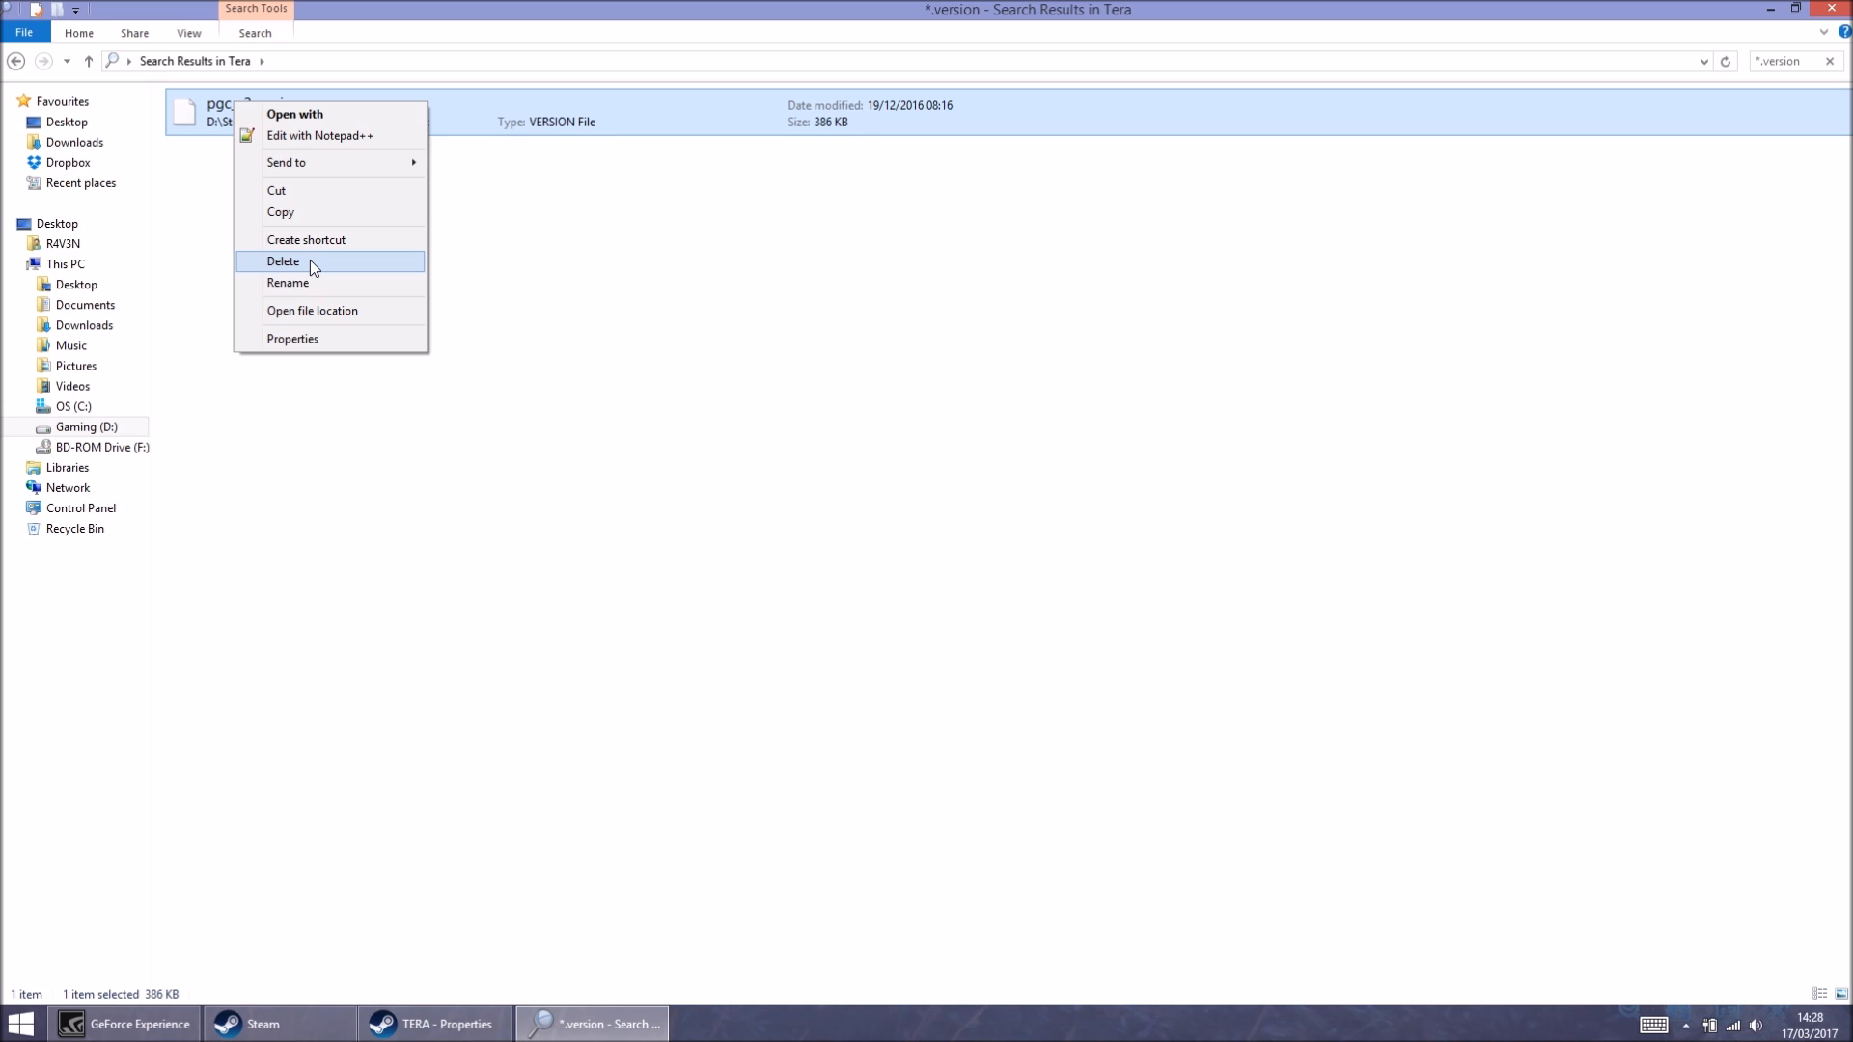
pyautogui.moveTo(341, 278)
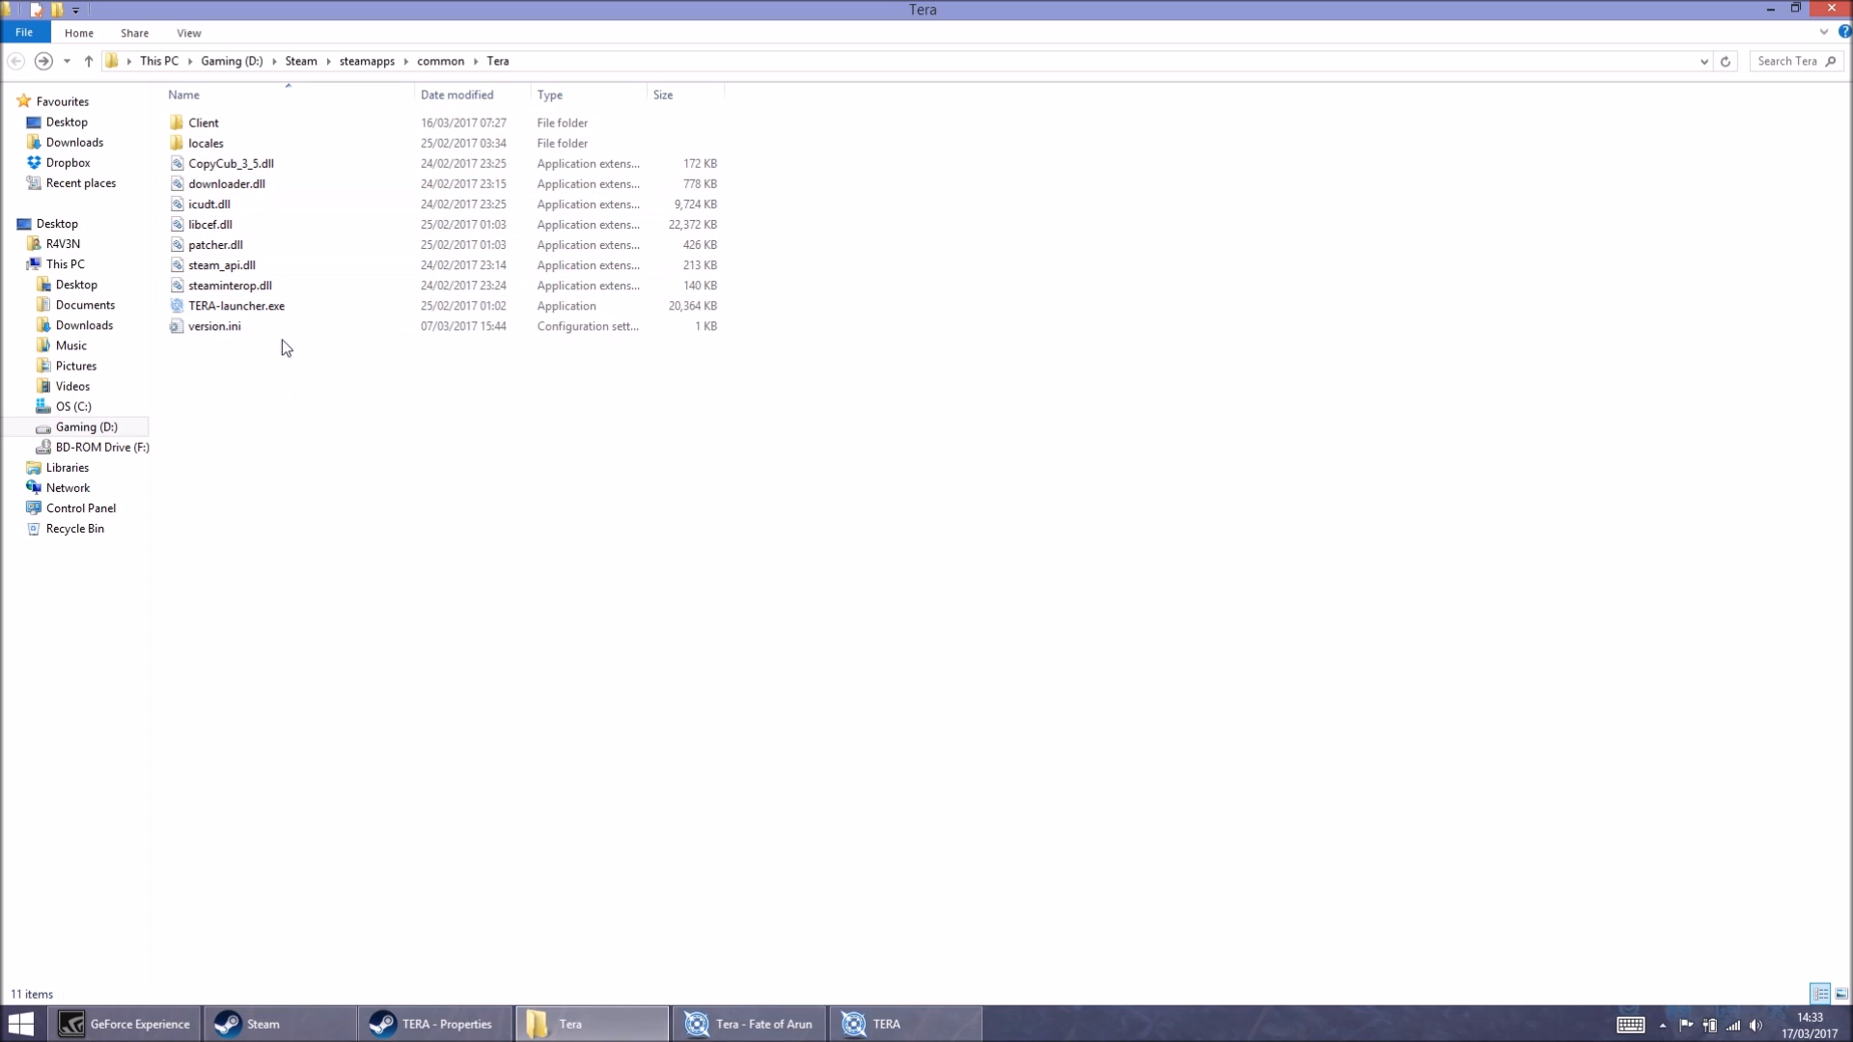
# - Launch TERA-launcher.exe from the Tera folder
pyautogui.click(237, 305)
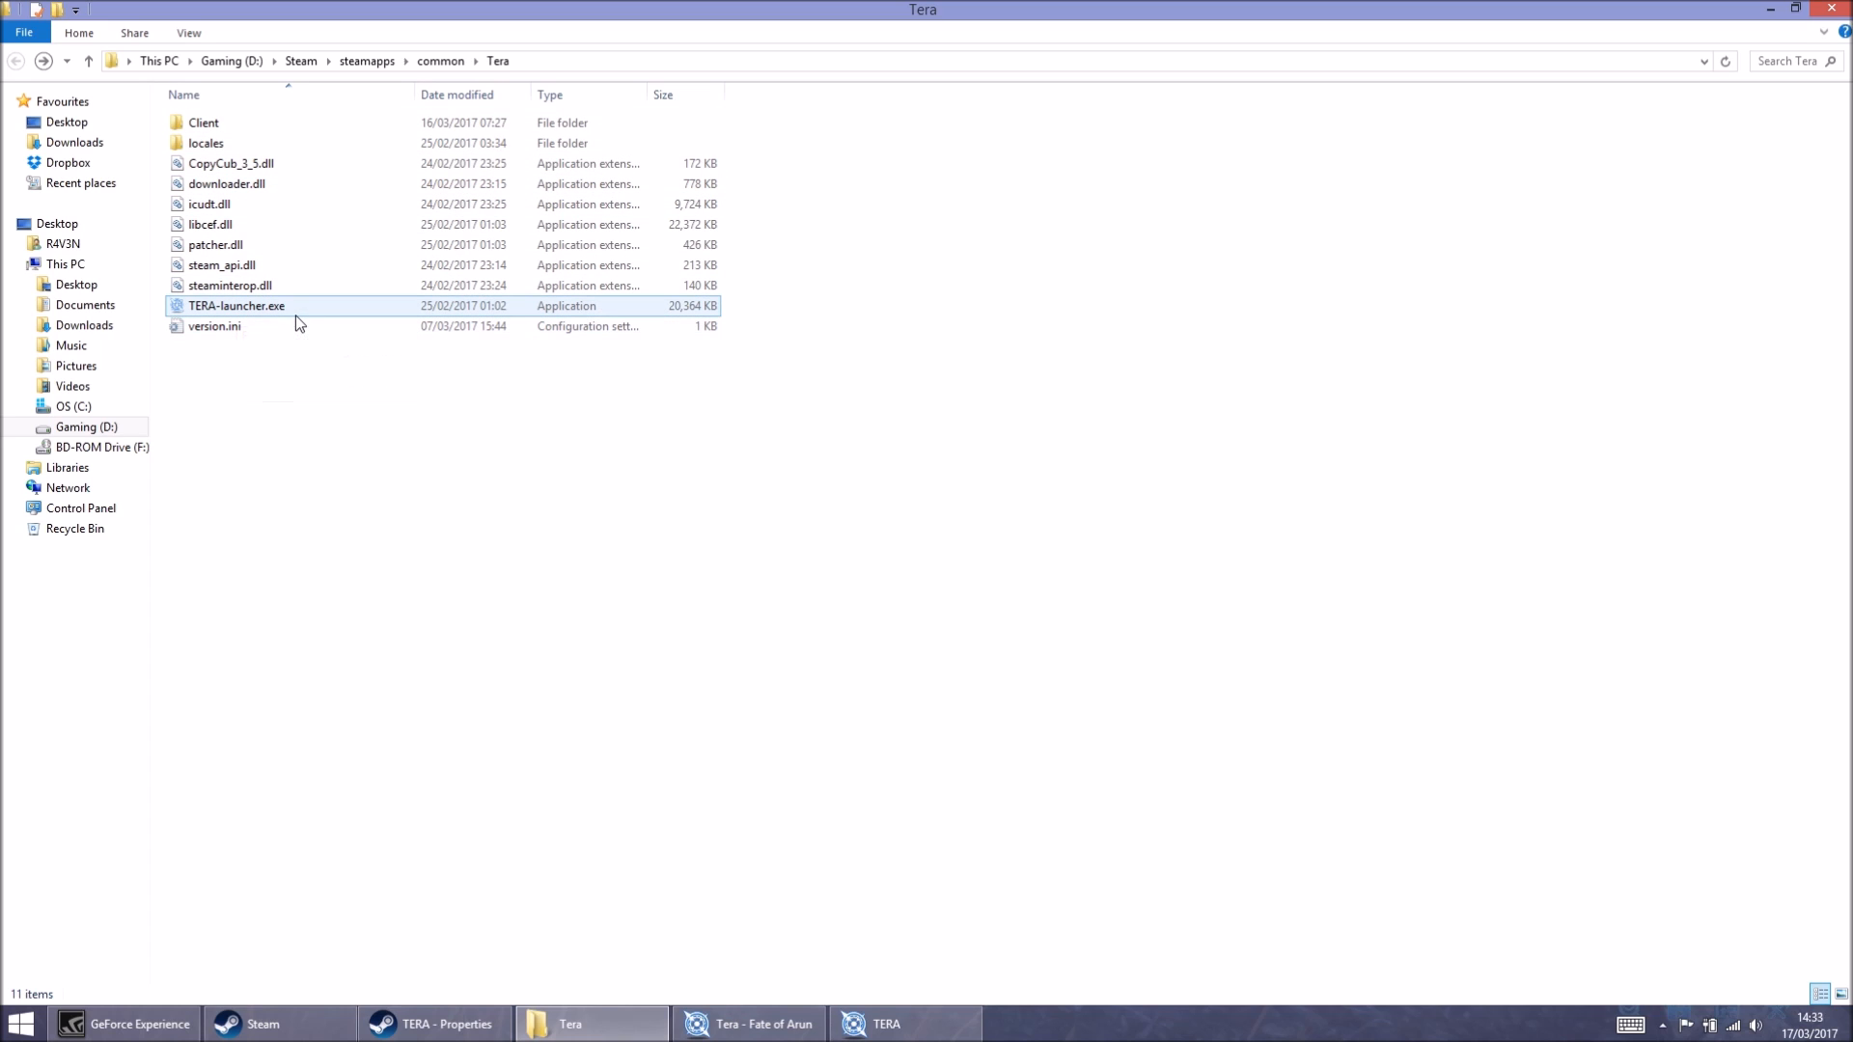
pyautogui.moveTo(295, 309)
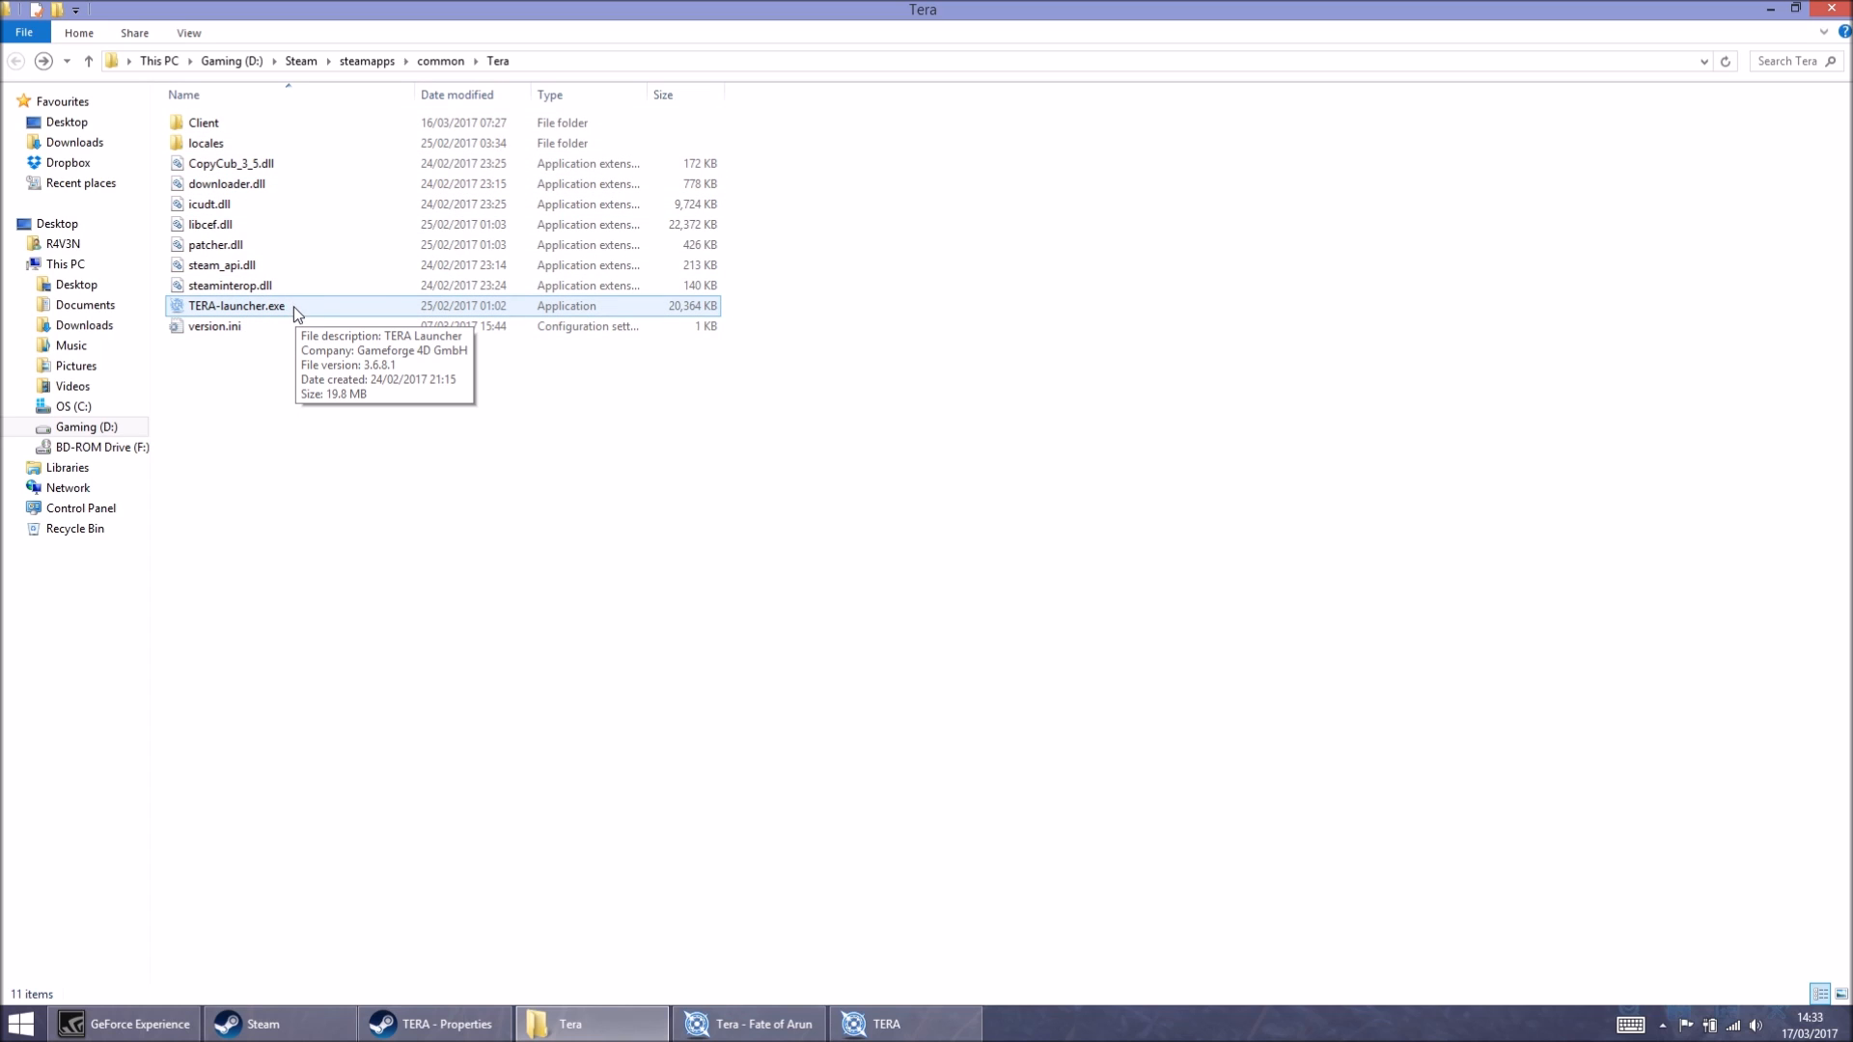
pyautogui.doubleClick(237, 305)
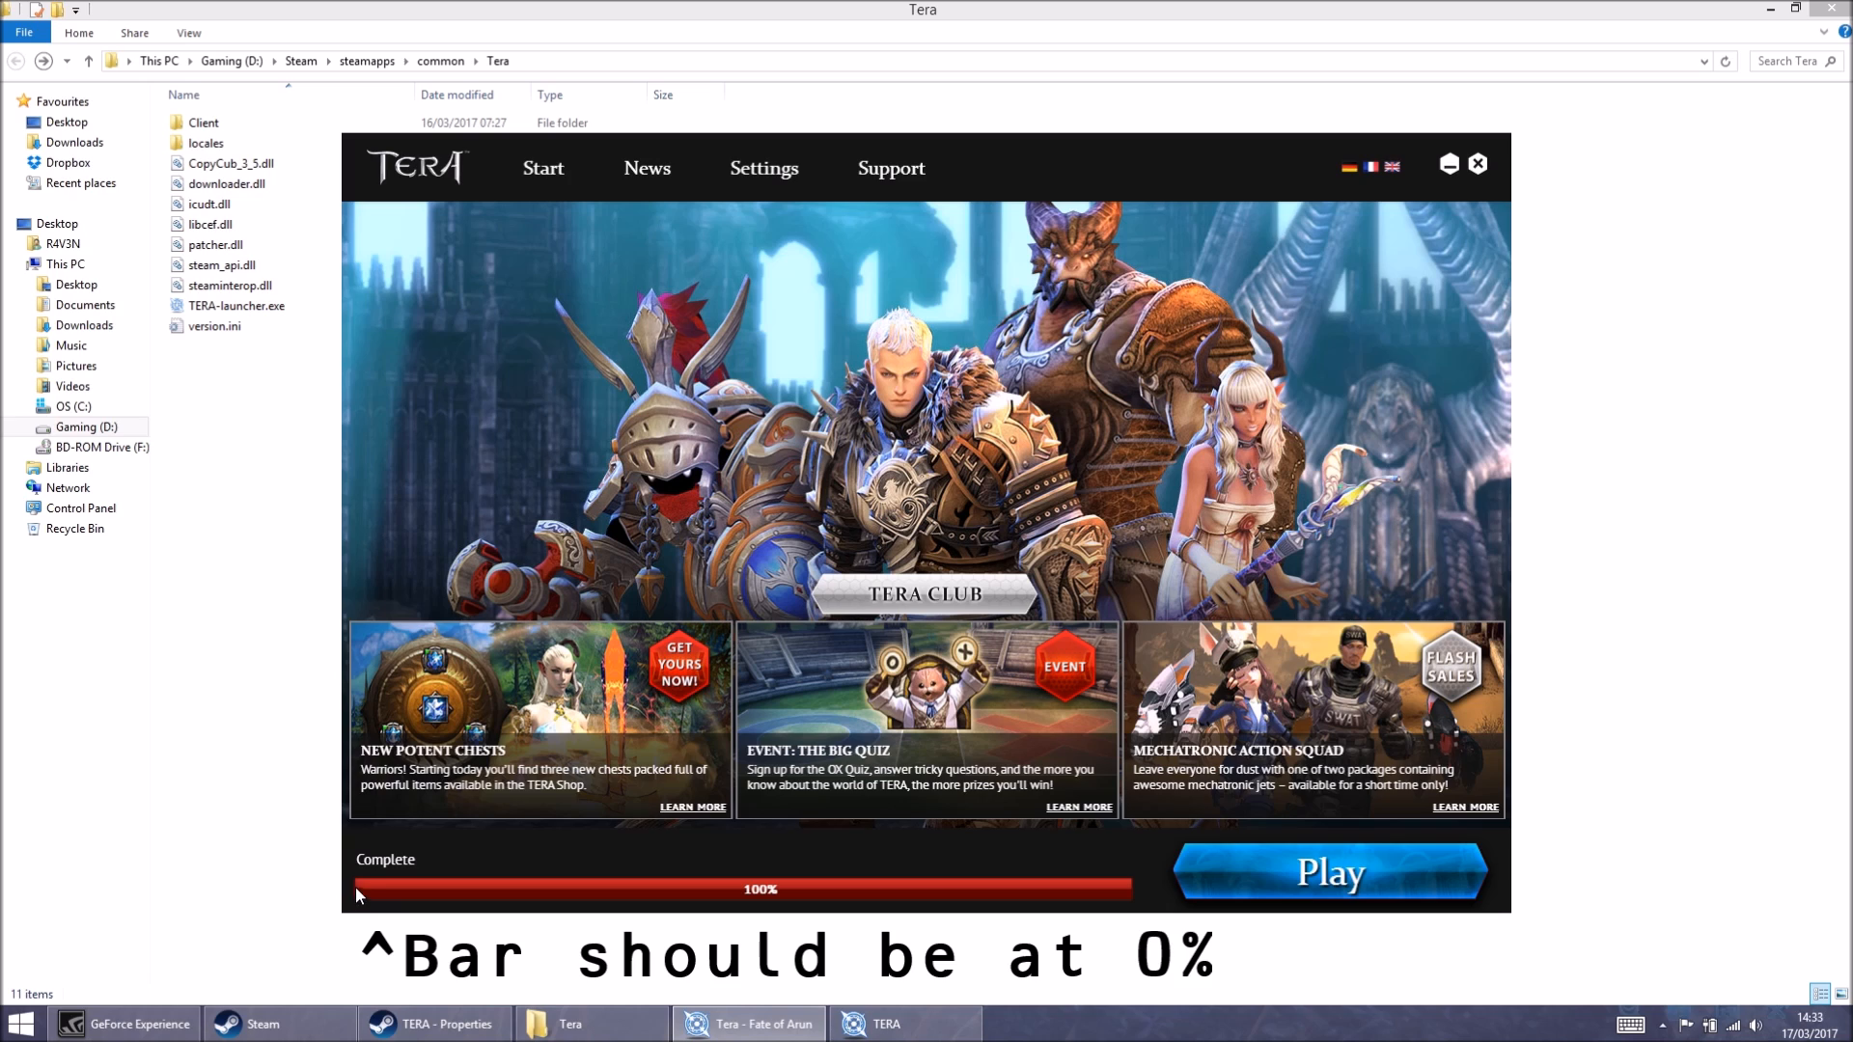
pyautogui.moveTo(1055, 890)
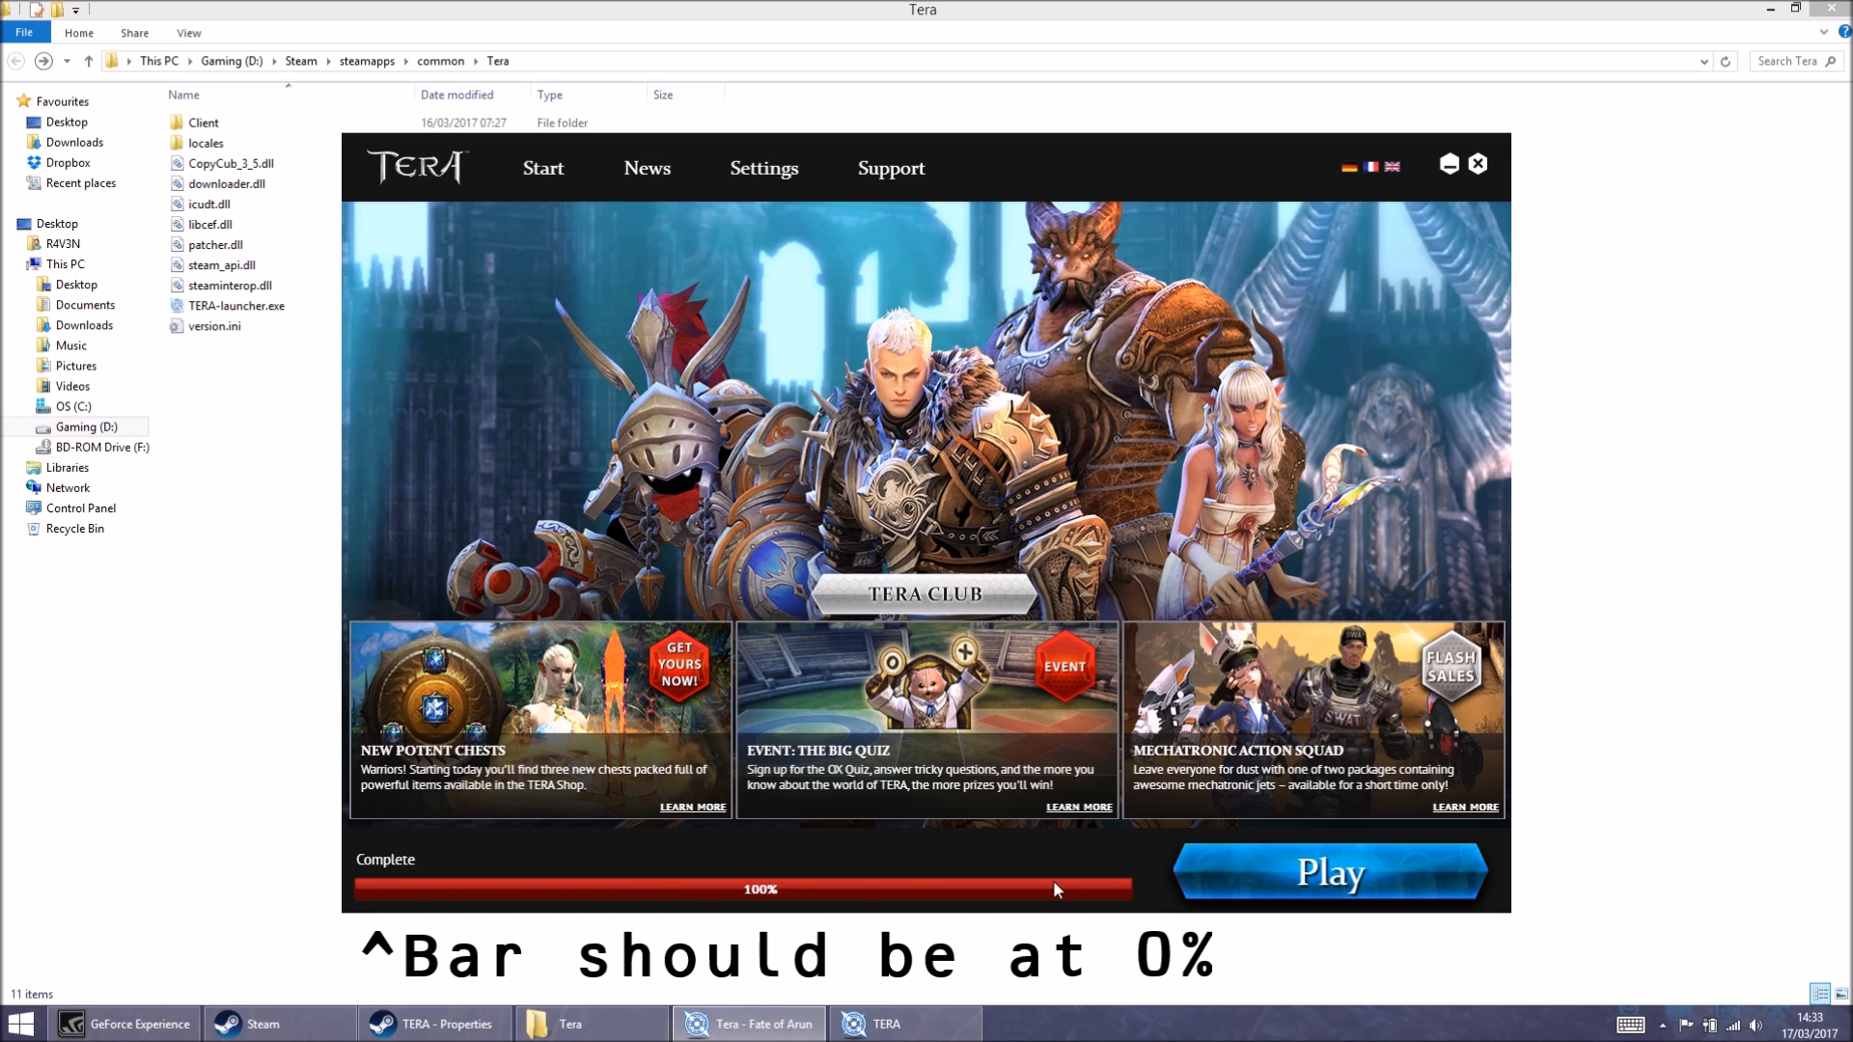
pyautogui.moveTo(612, 884)
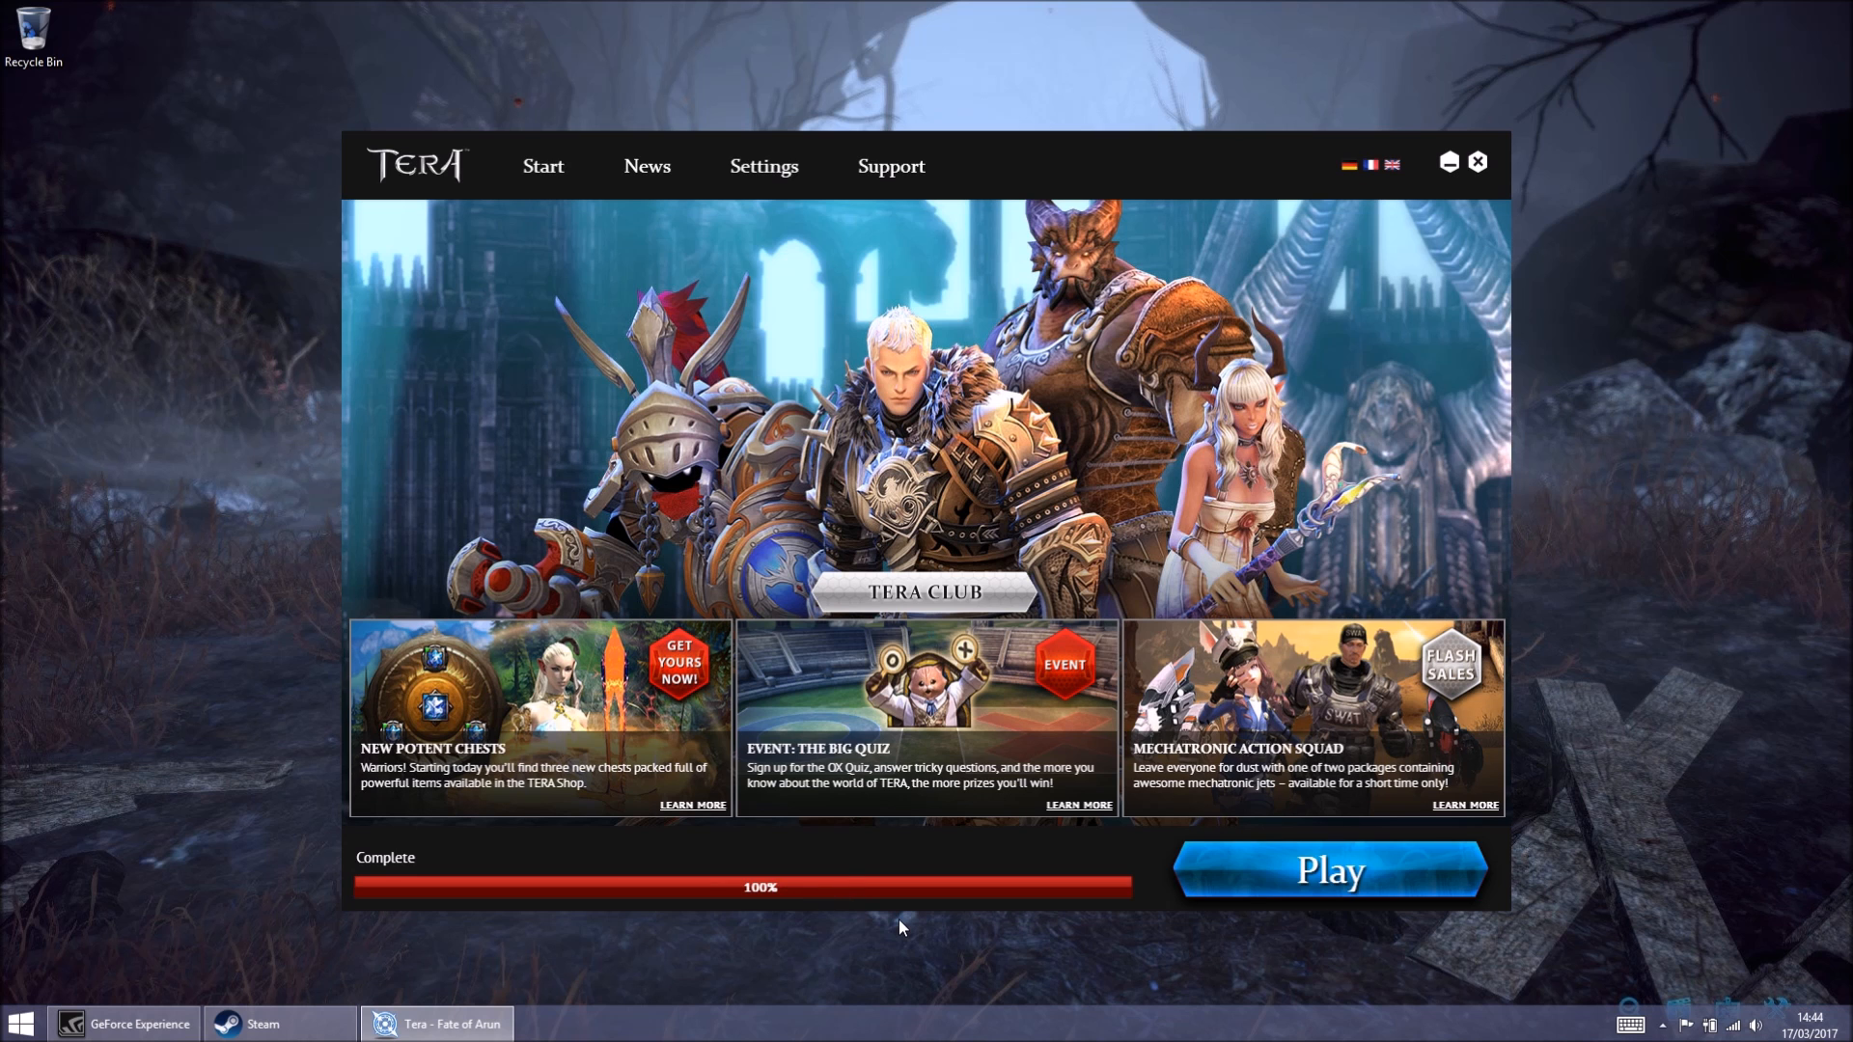
# - Close the TERA Launcher once the download reaches 100%
pyautogui.click(993, 907)
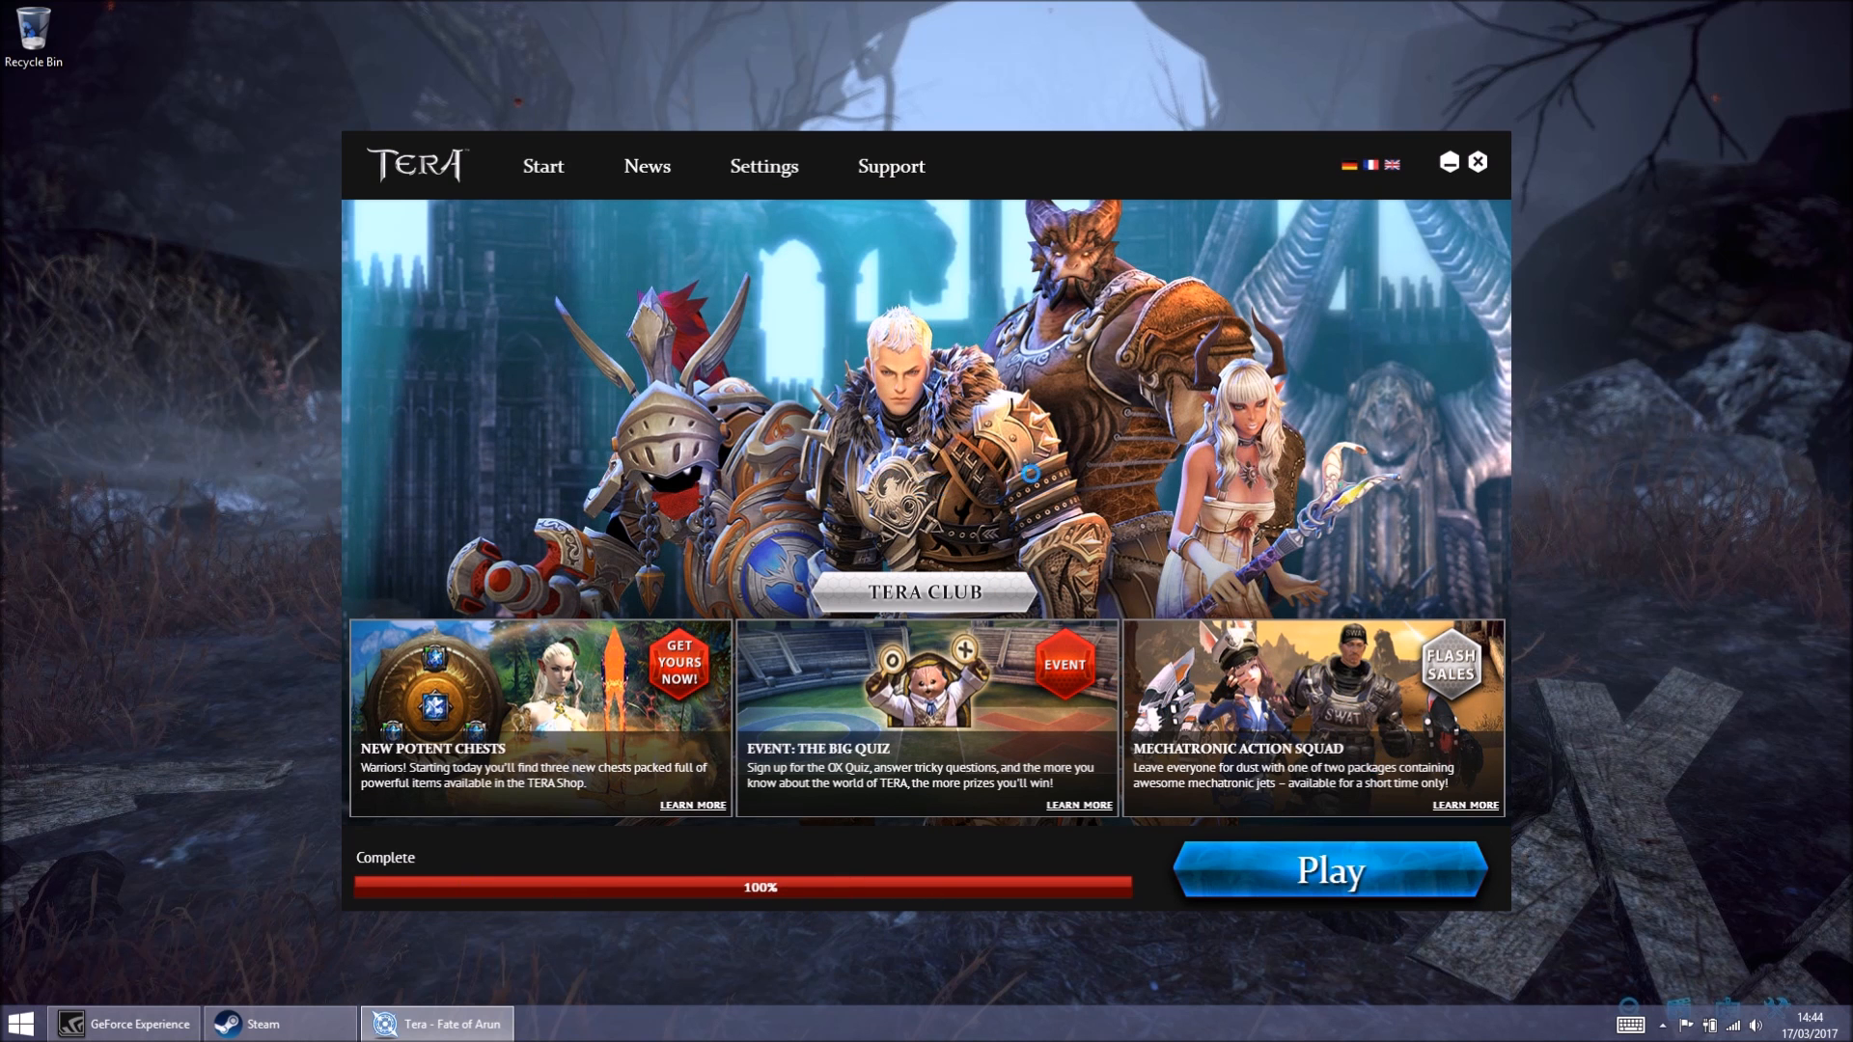
pyautogui.click(1328, 871)
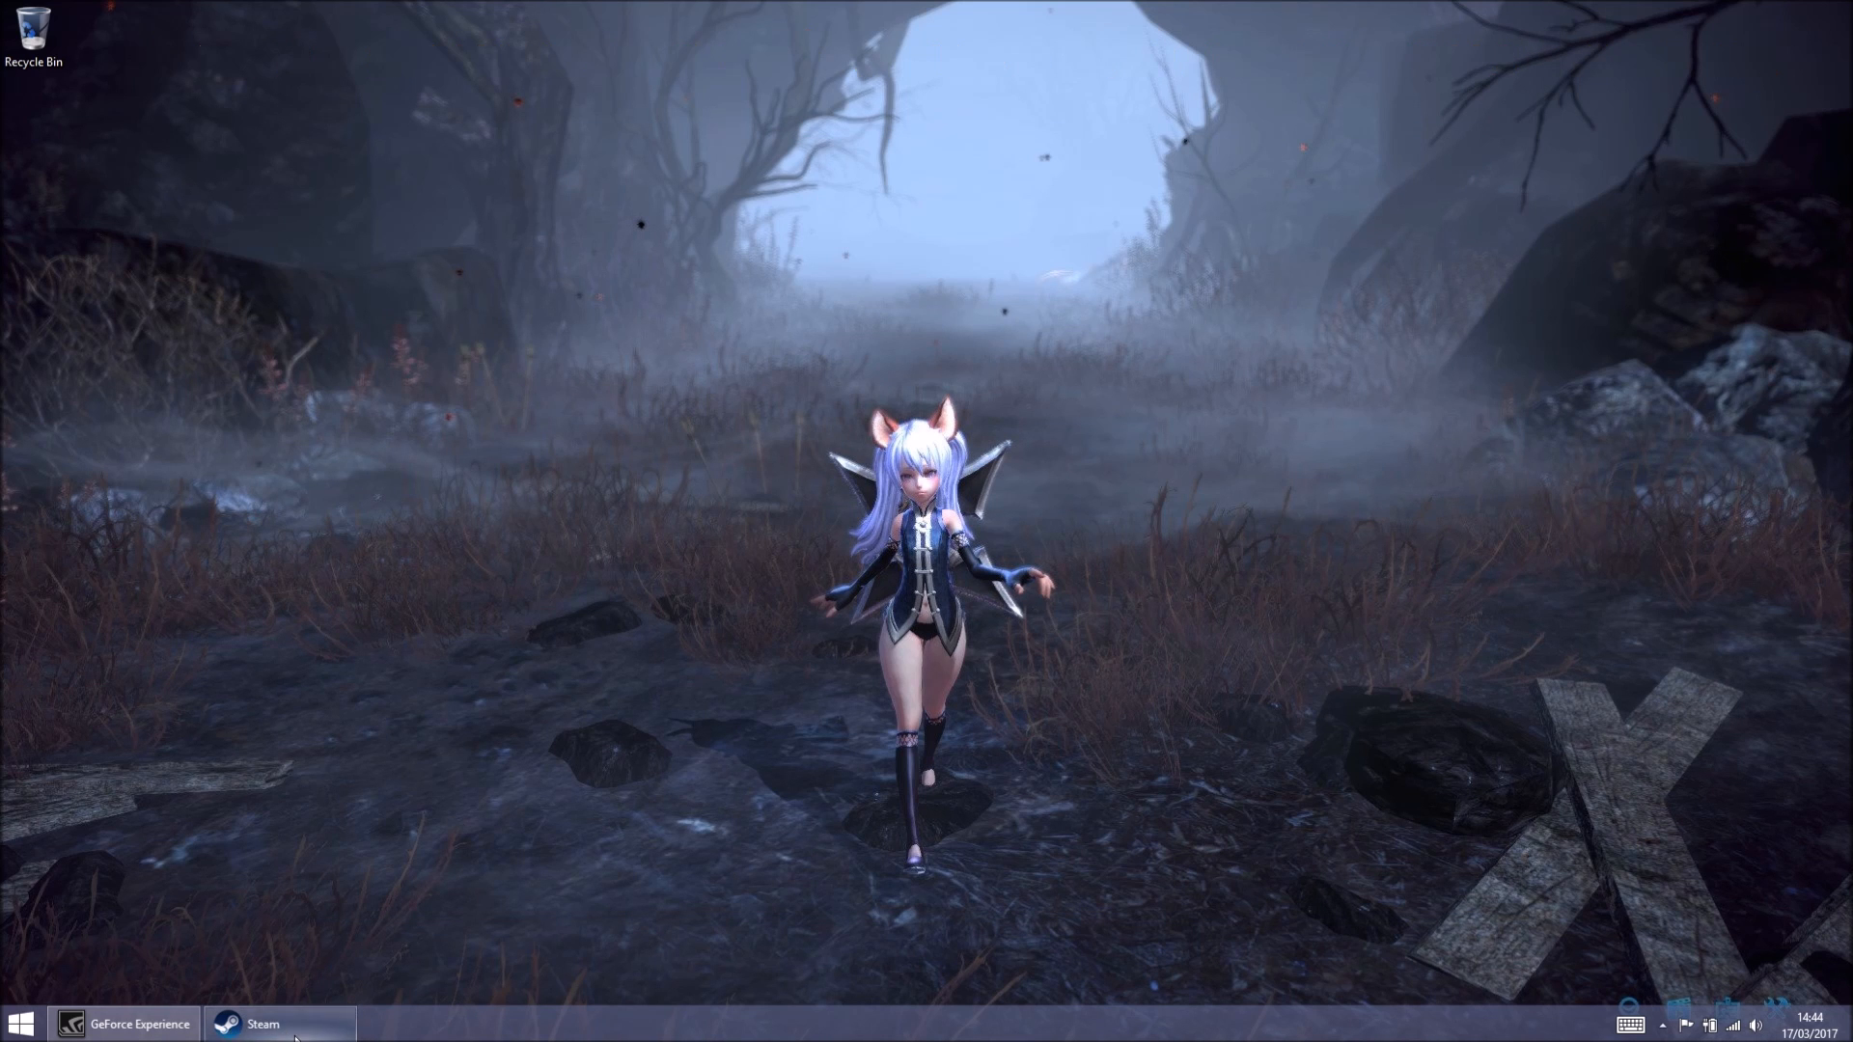
# - Reopen Steam, view TERA's Local Files properties, then close the dialog
pyautogui.click(279, 1023)
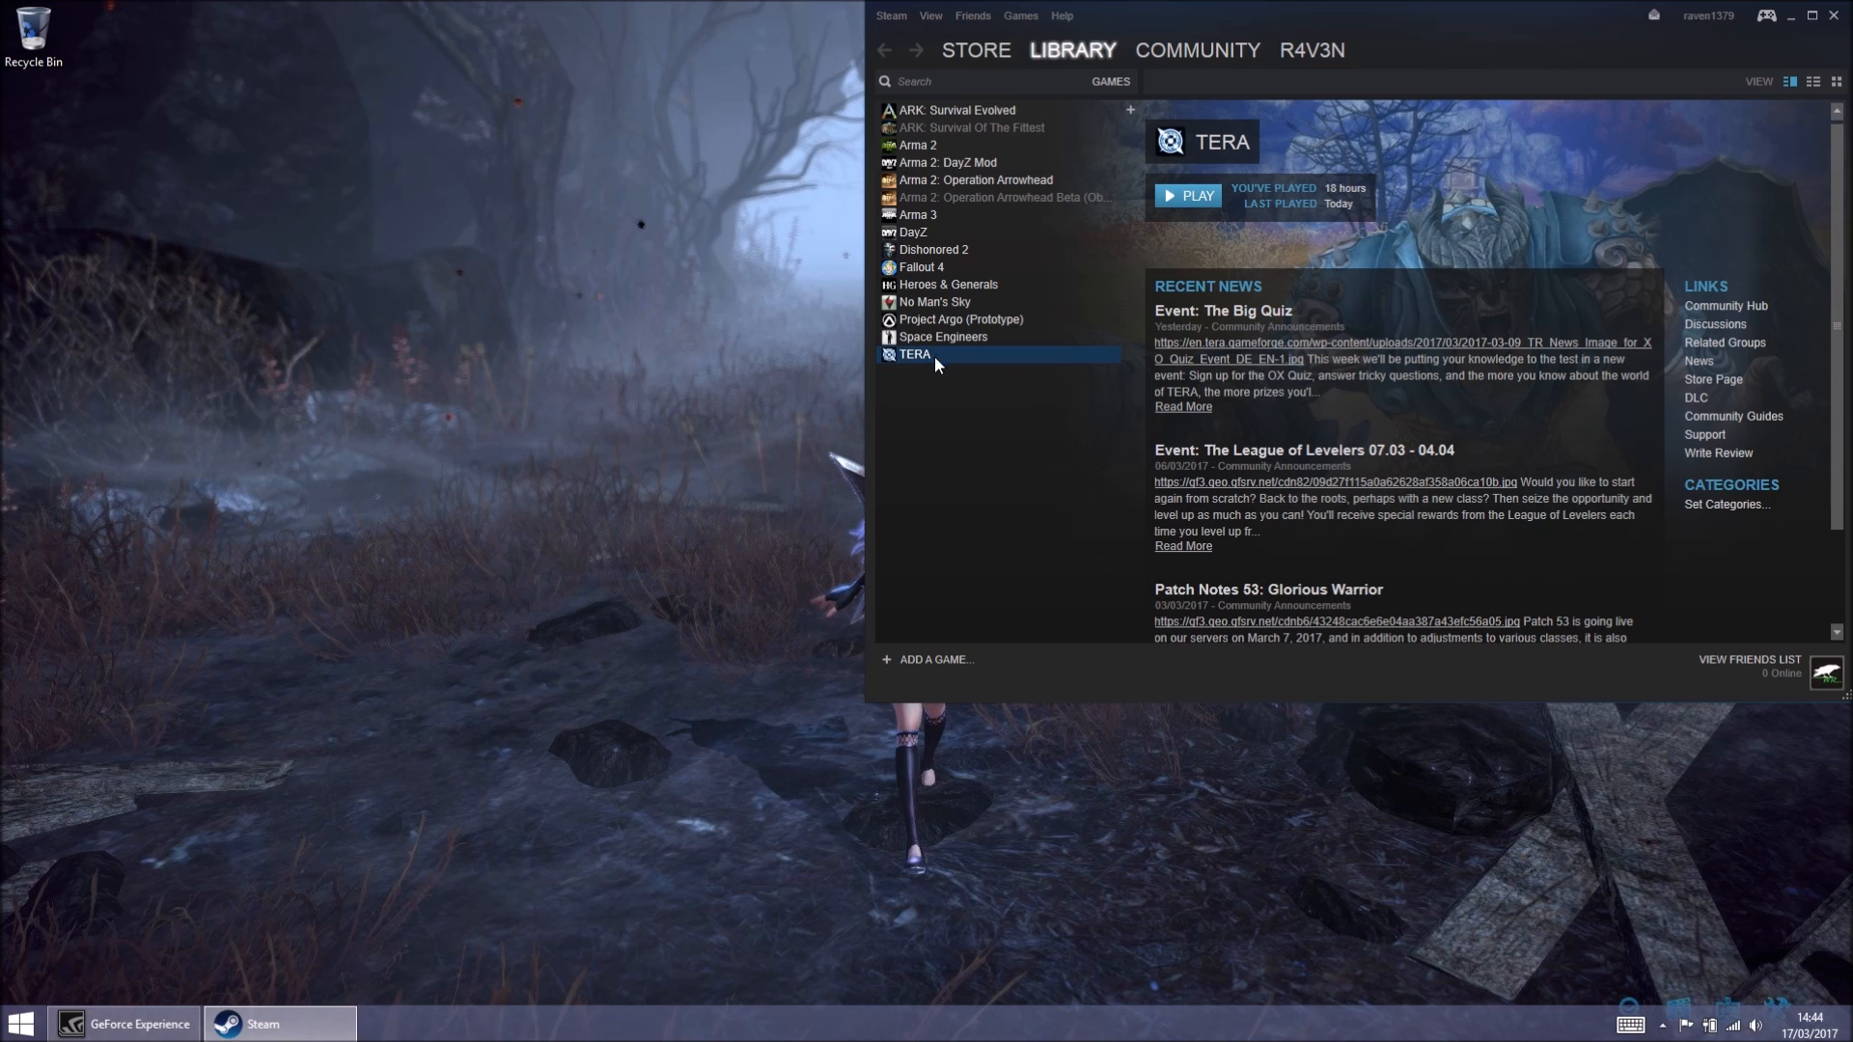
pyautogui.rightClick(914, 354)
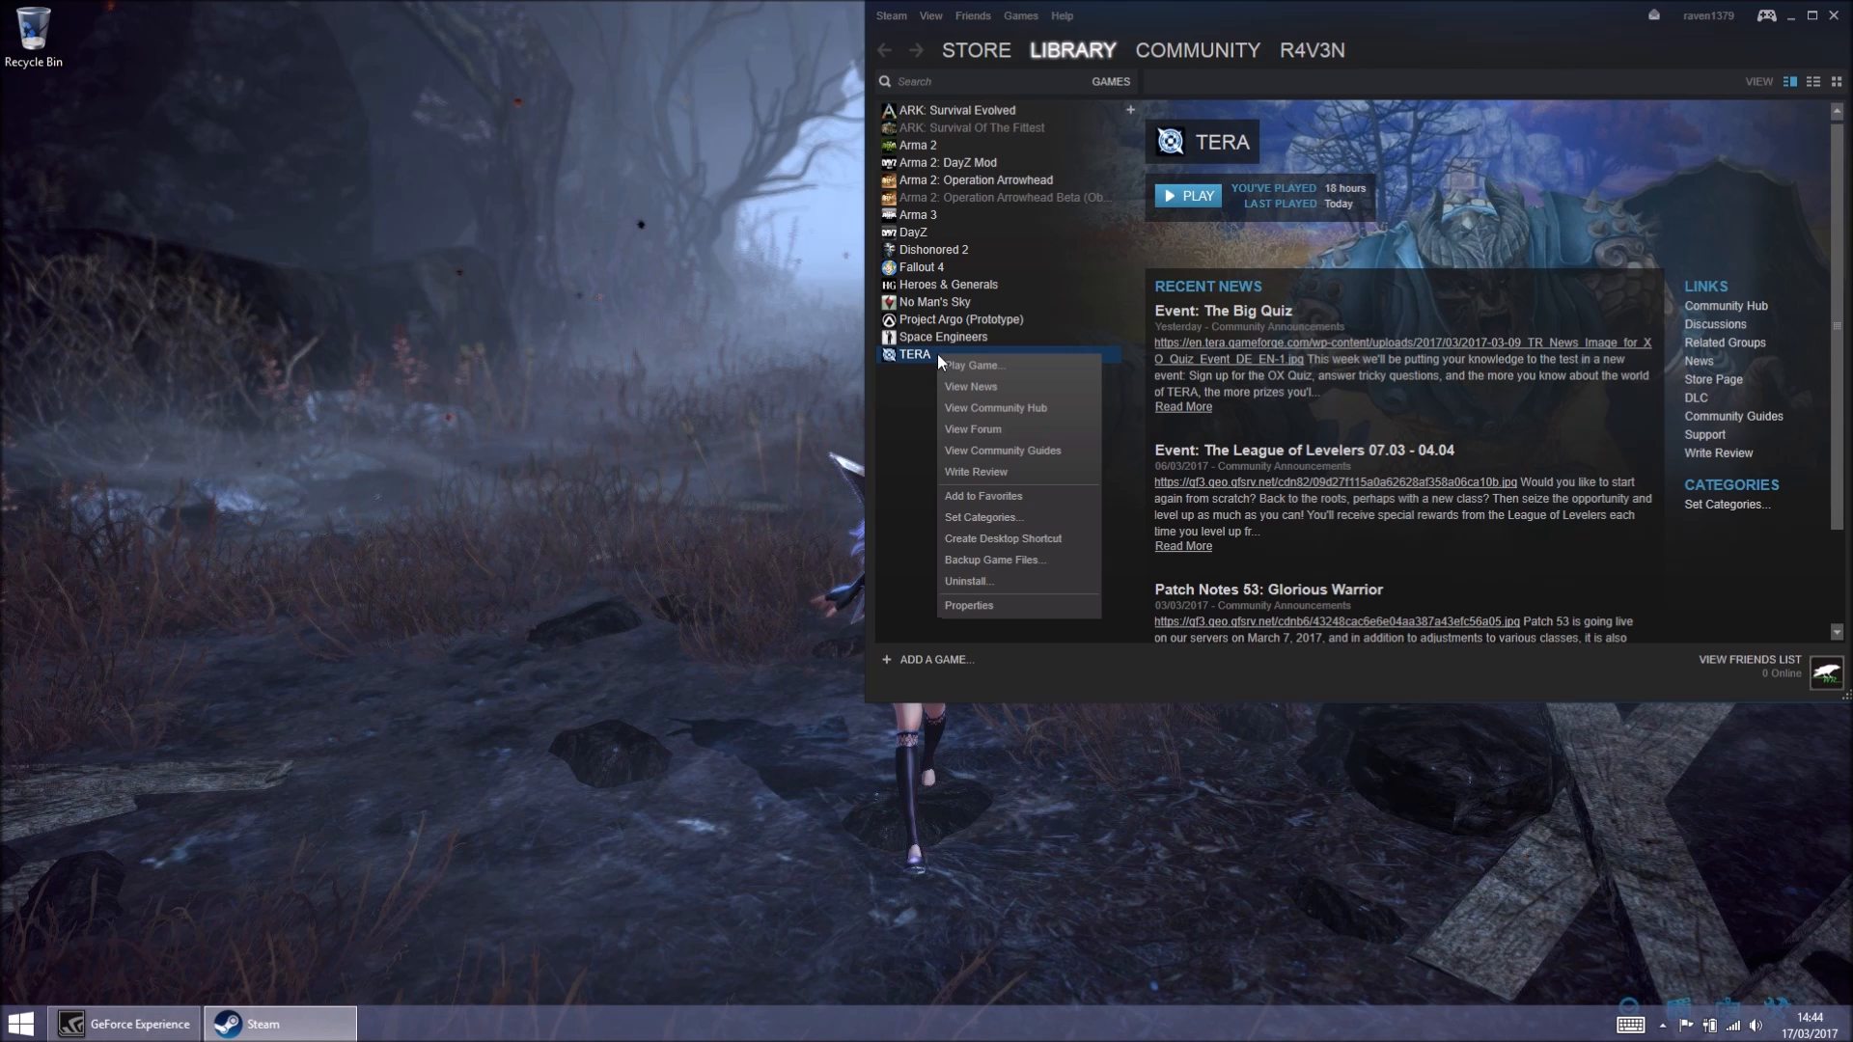
pyautogui.click(968, 606)
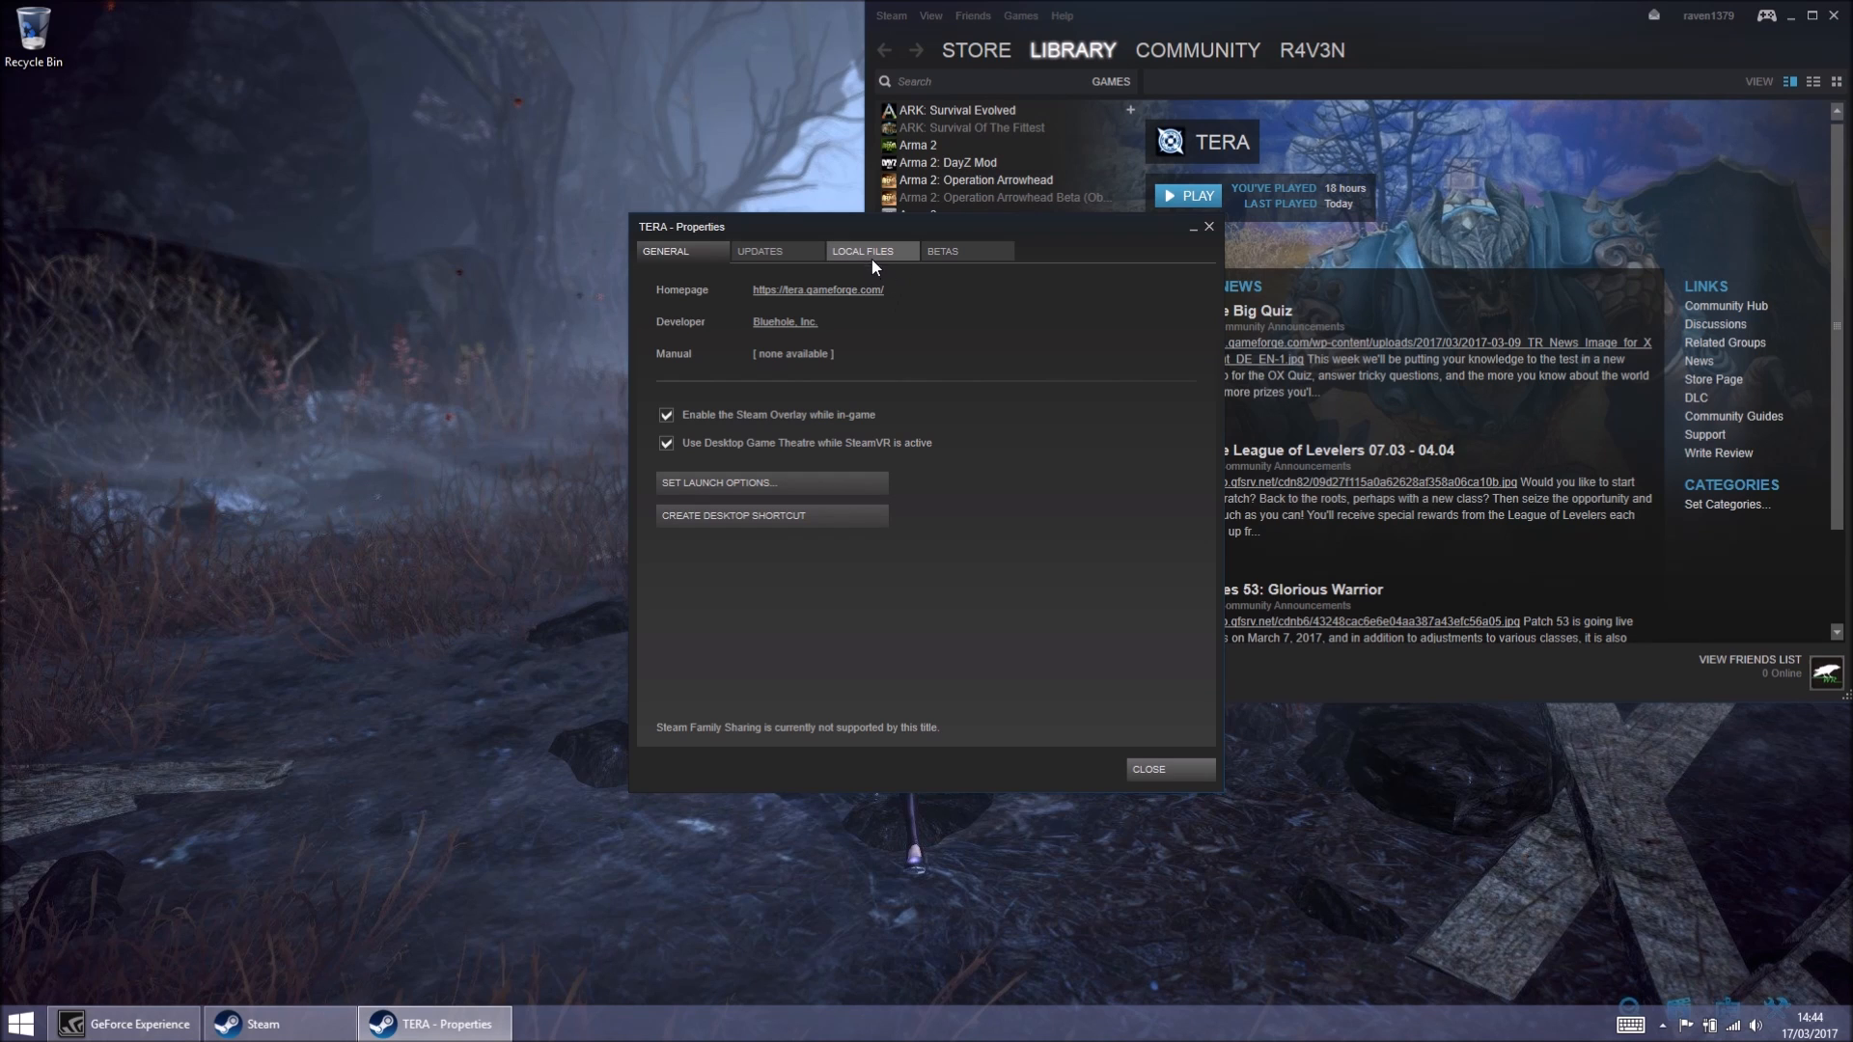
pyautogui.click(862, 251)
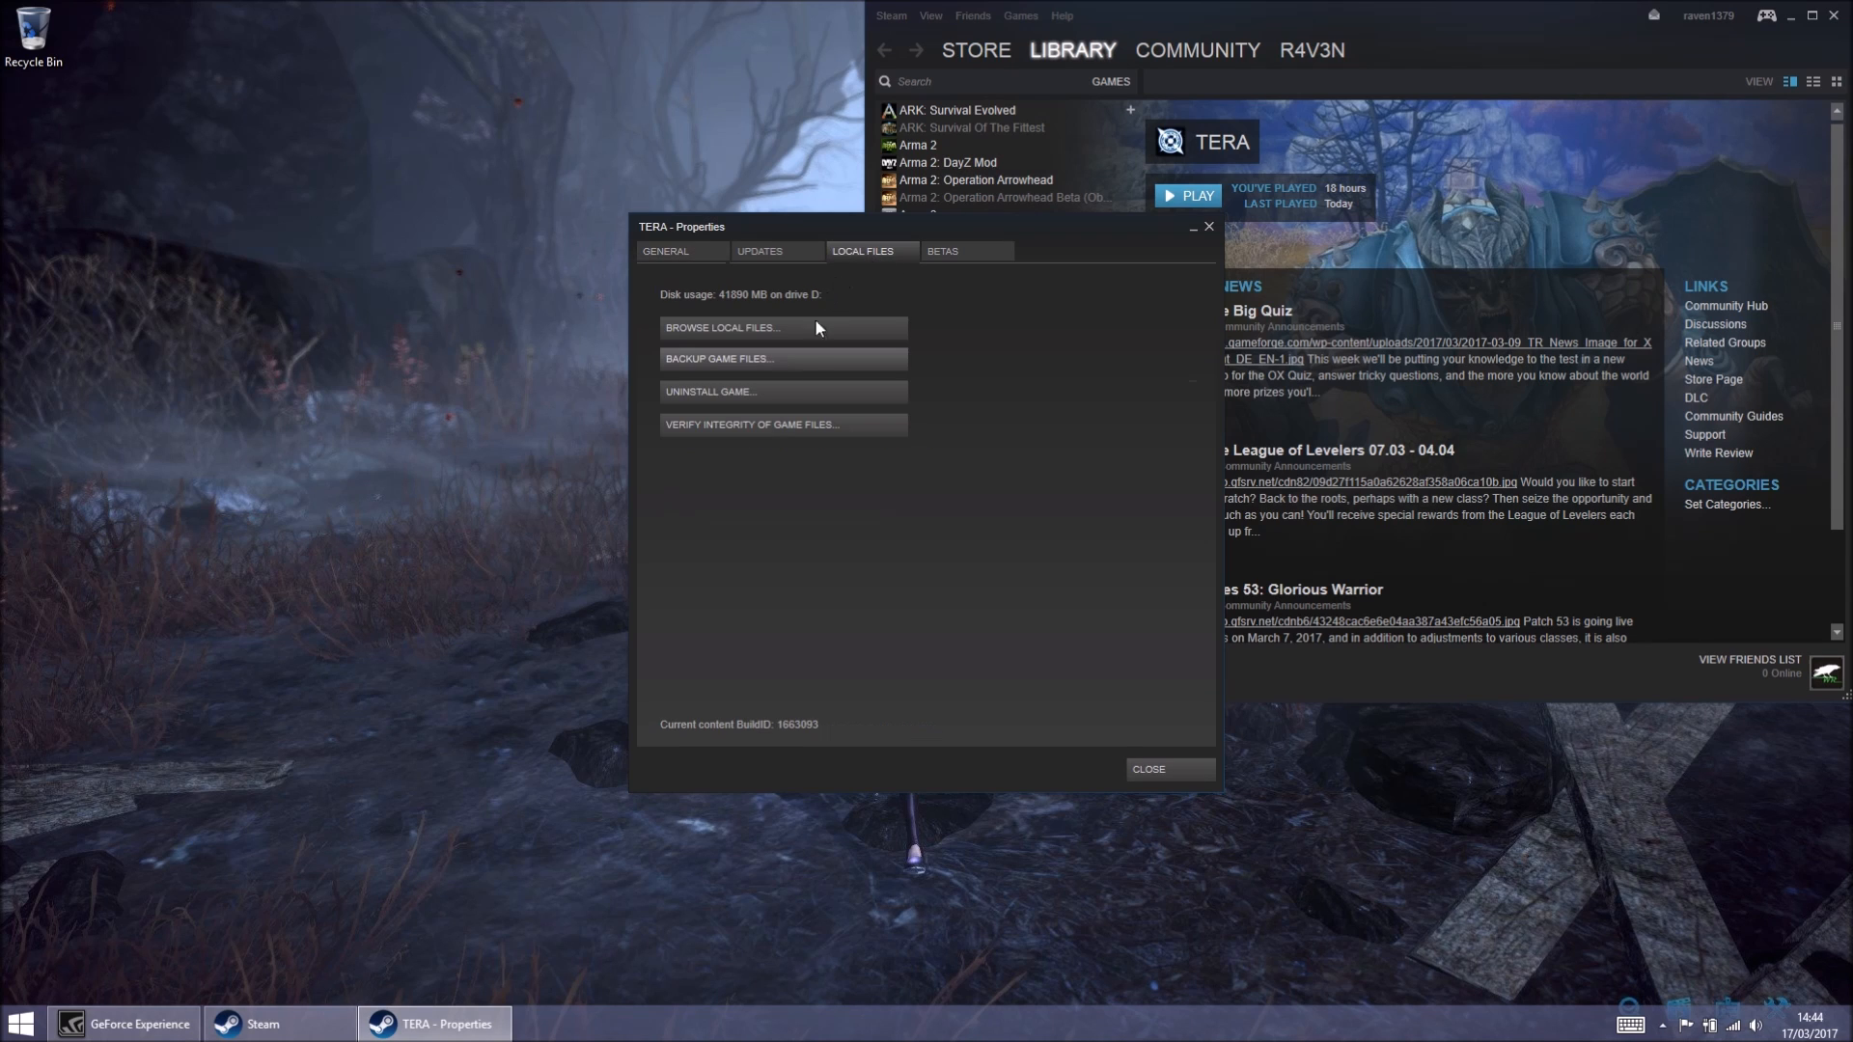
pyautogui.moveTo(813, 438)
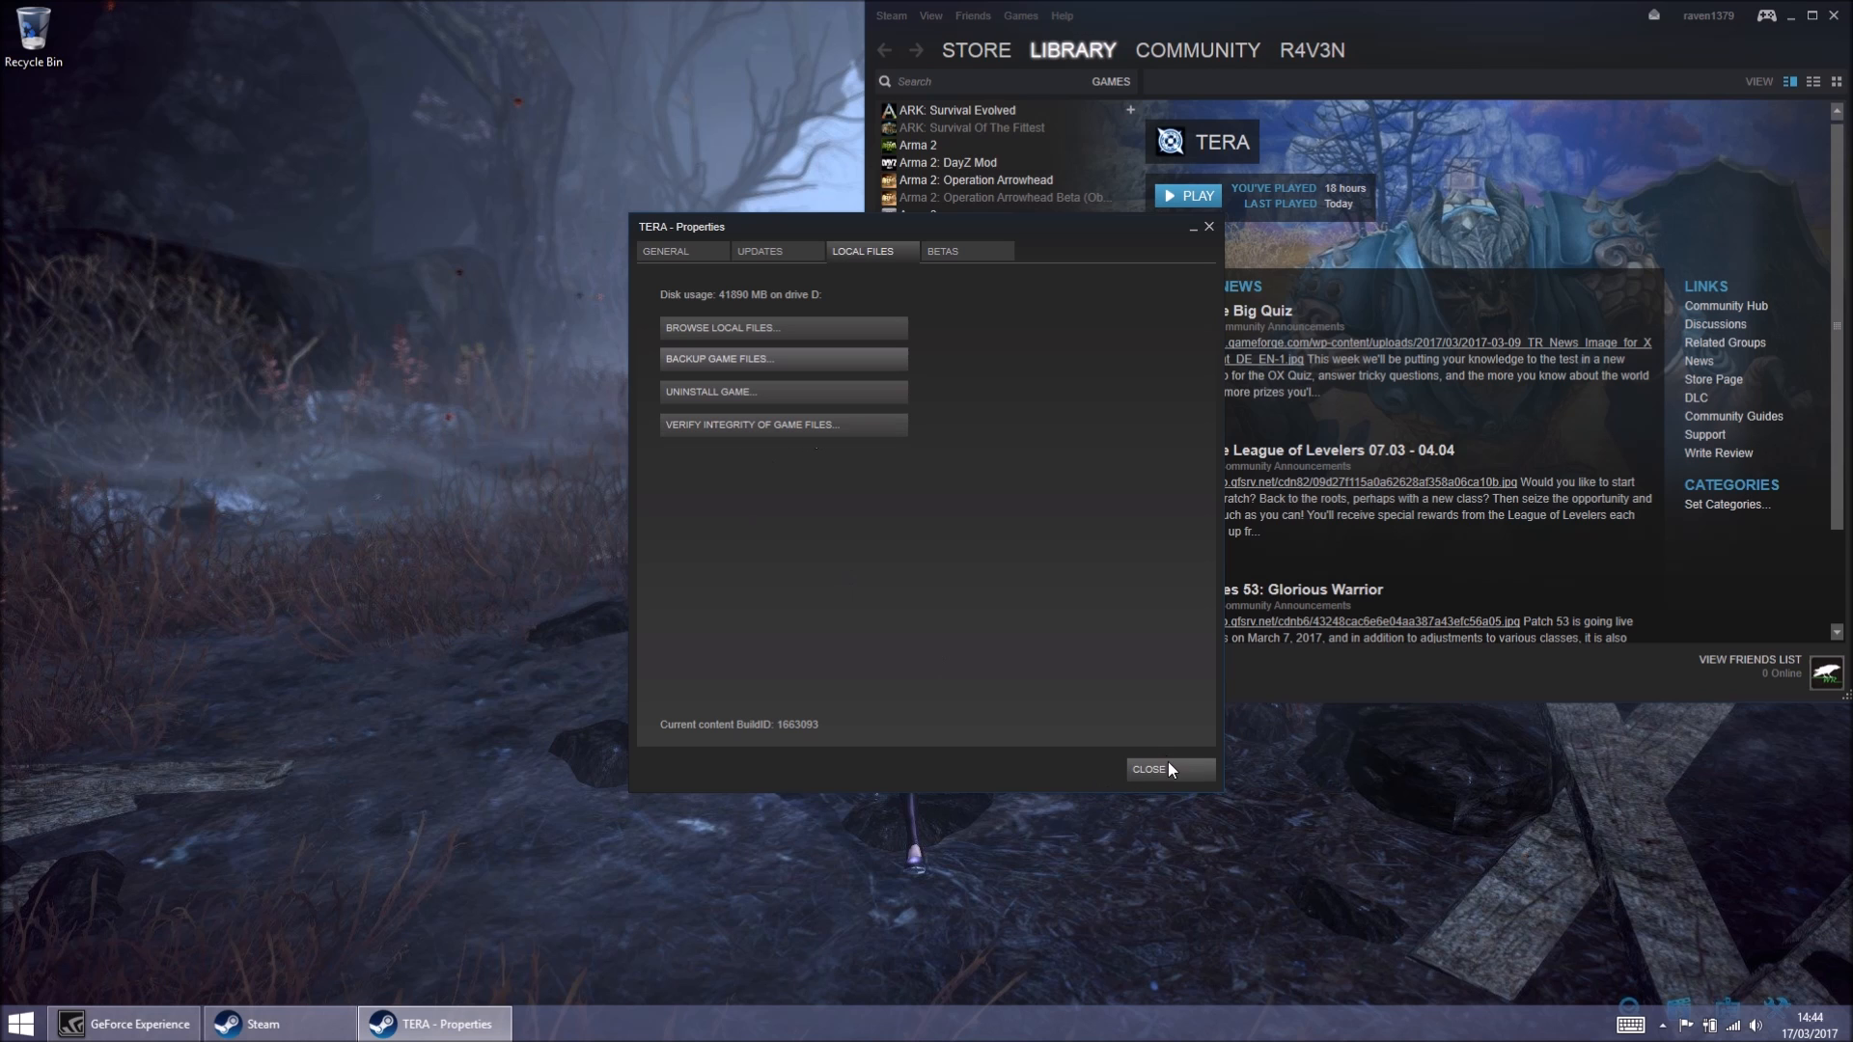
pyautogui.click(1146, 770)
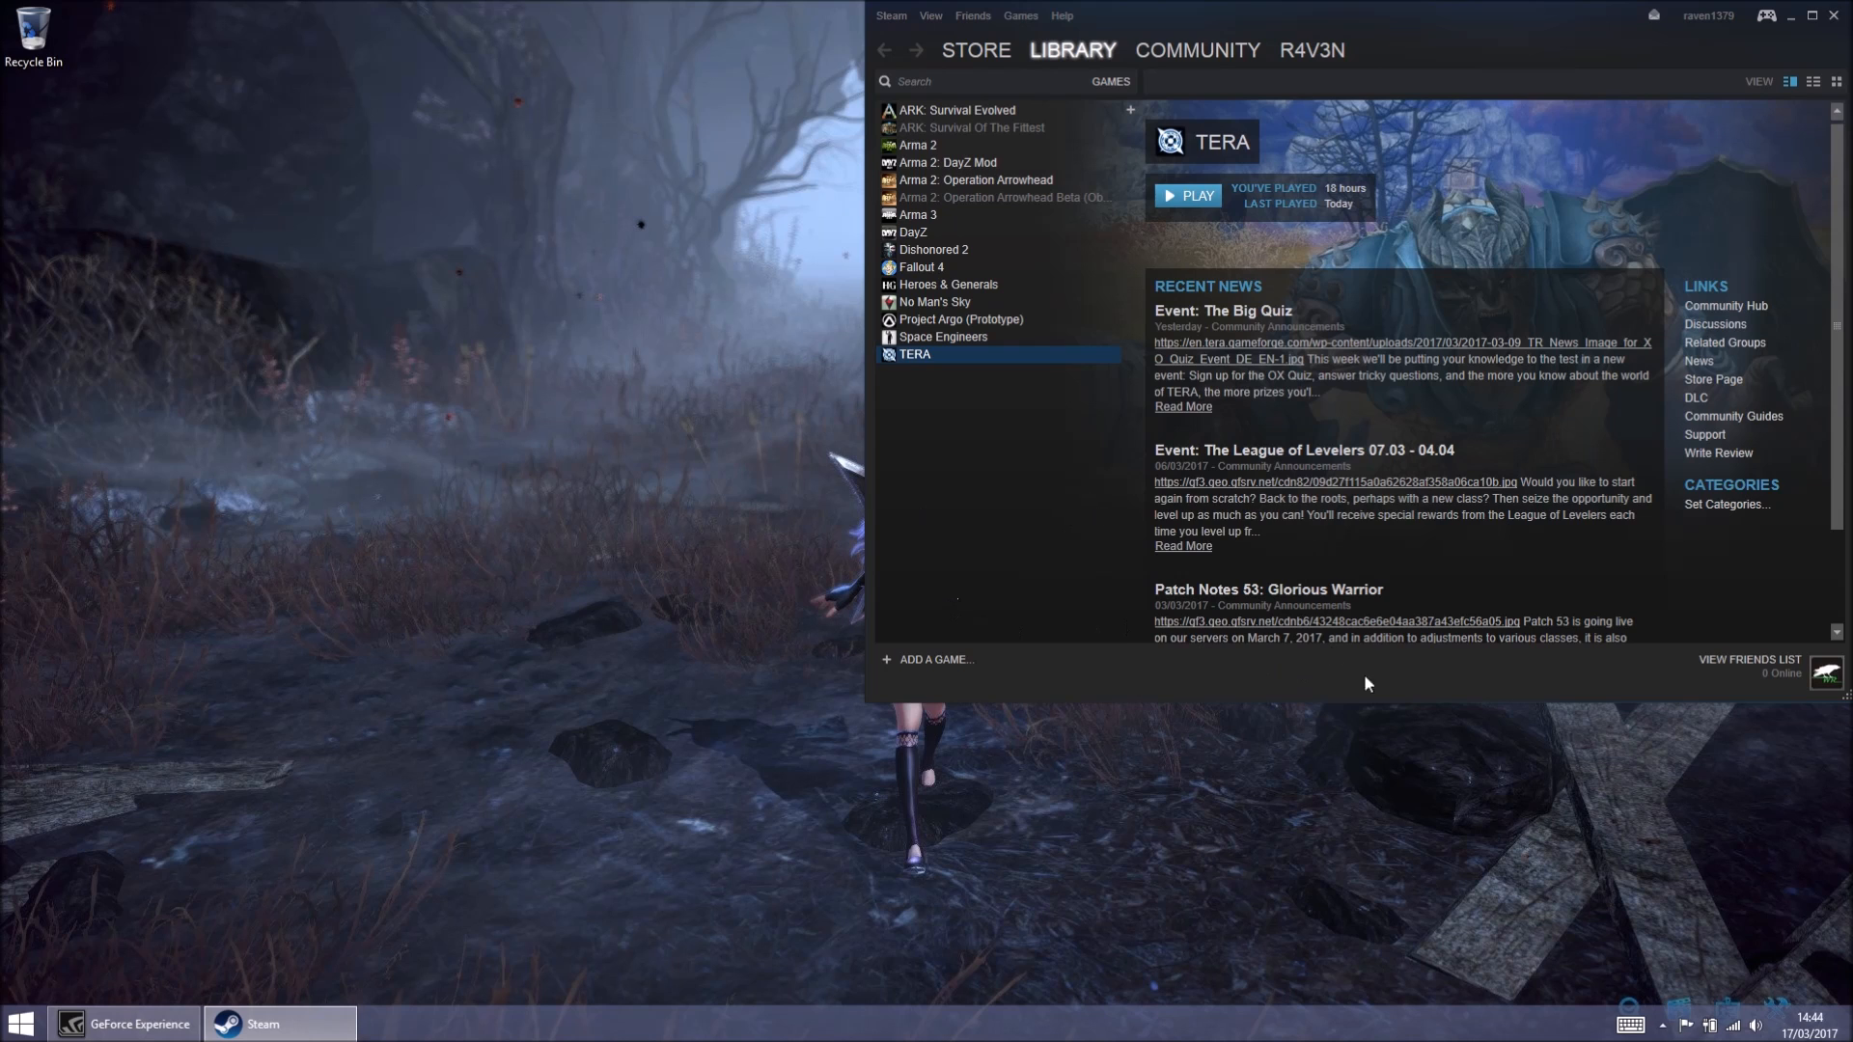
pyautogui.moveTo(1232, 675)
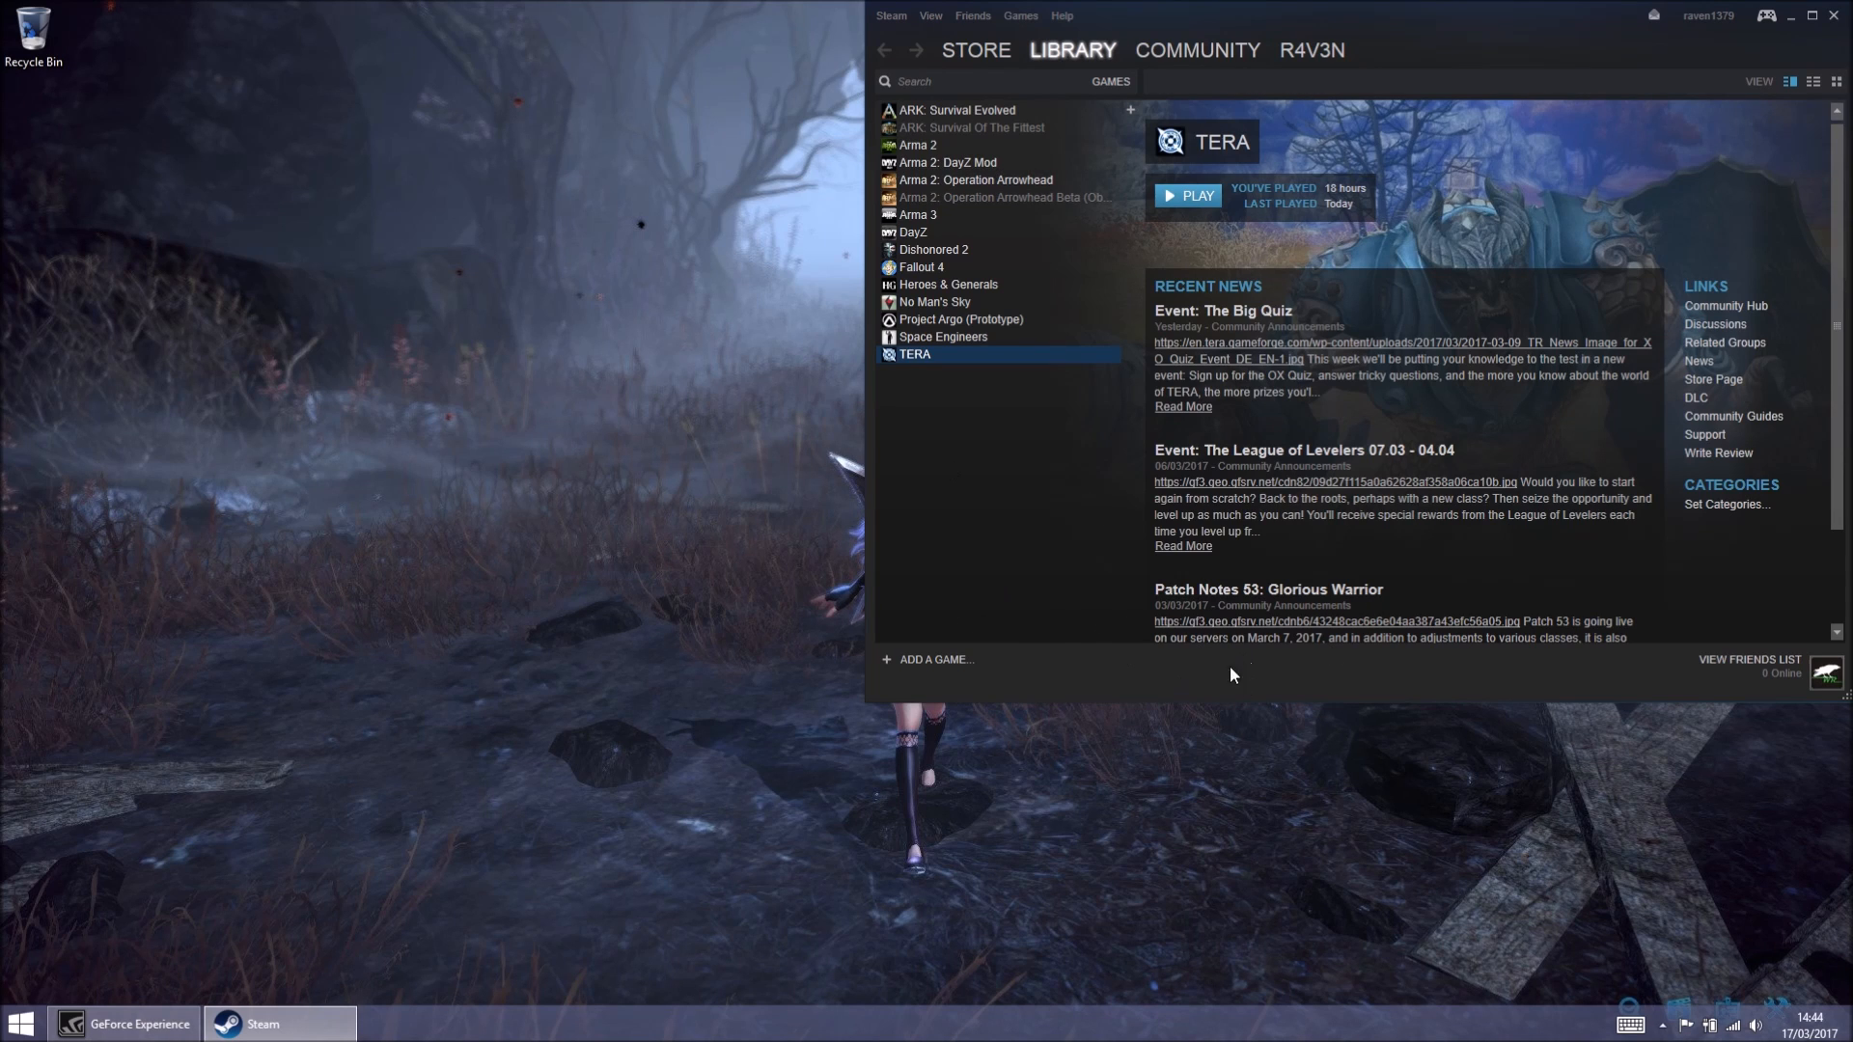
pyautogui.moveTo(1432, 672)
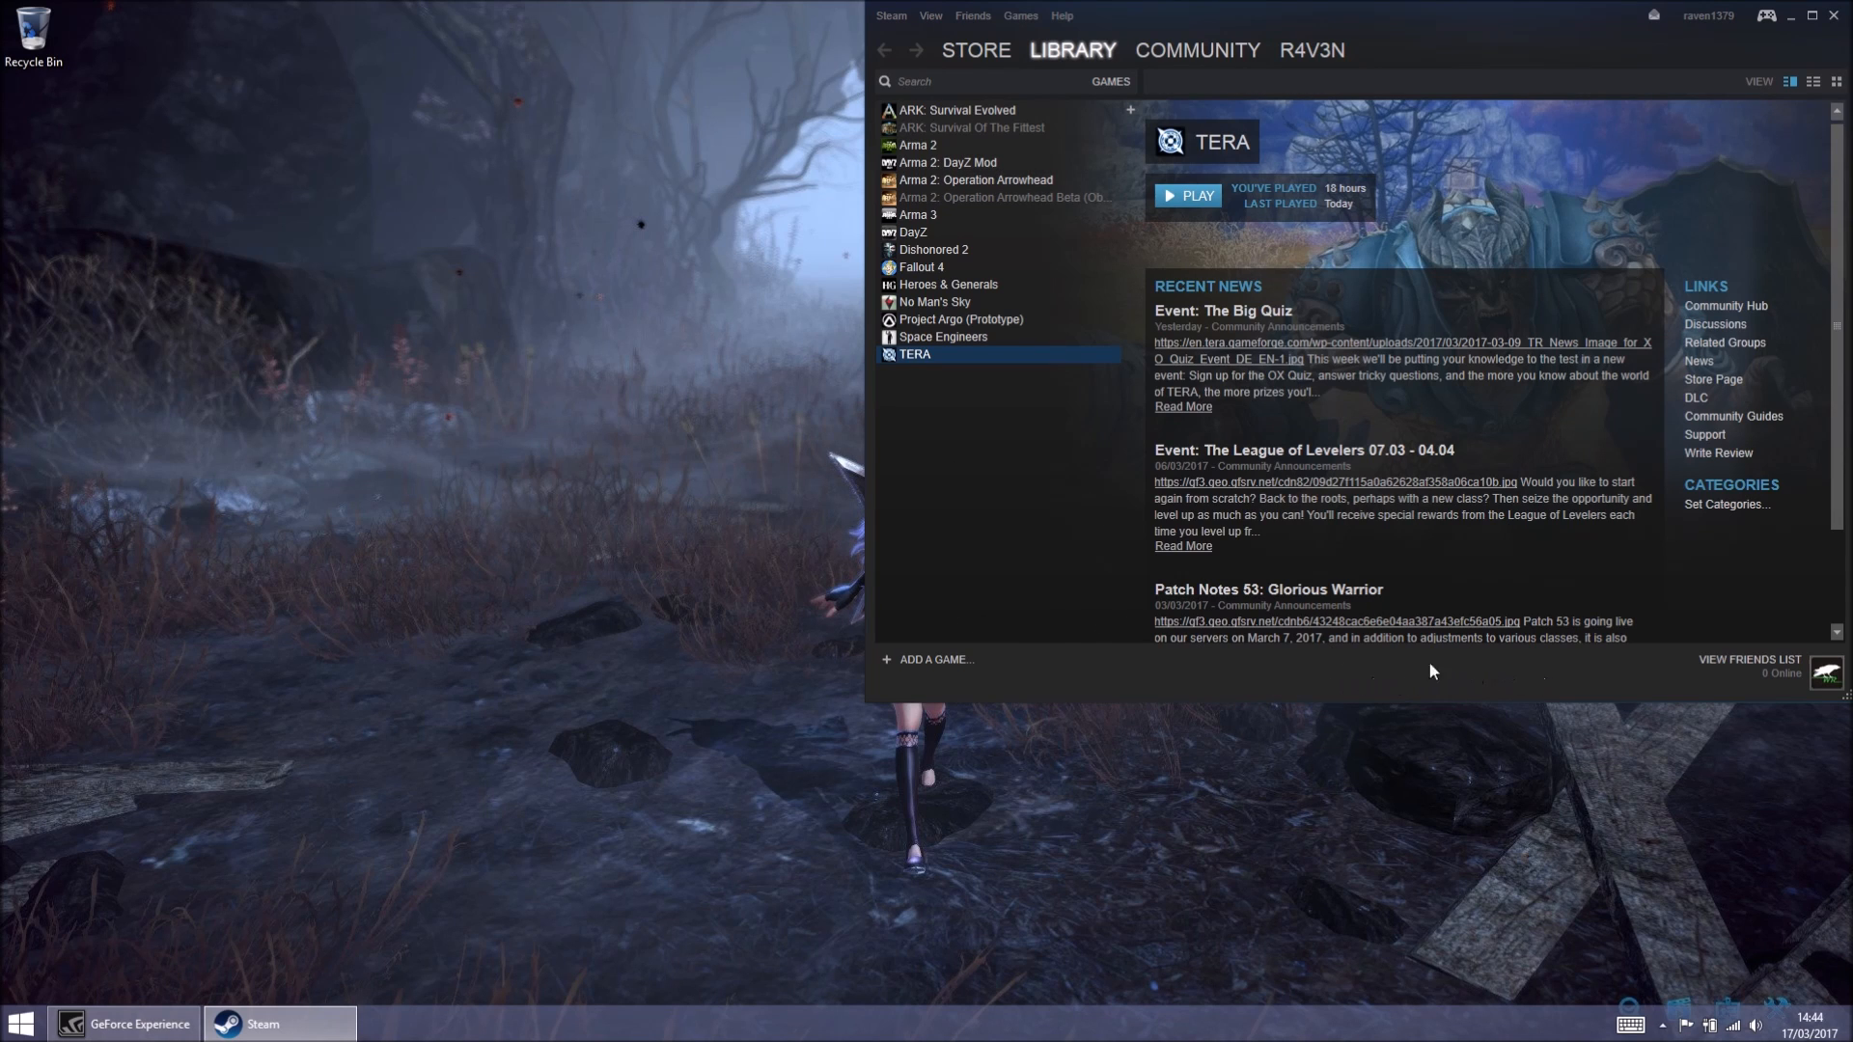